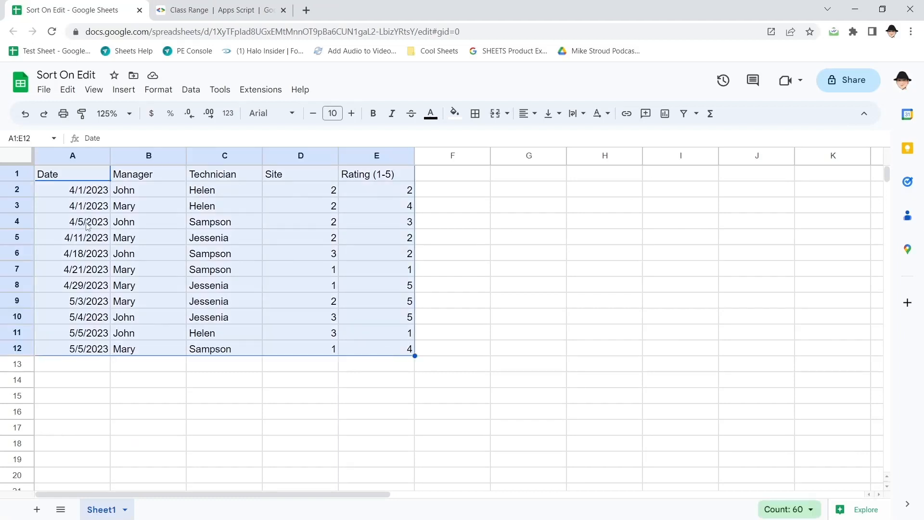
mouse_move(329, 215)
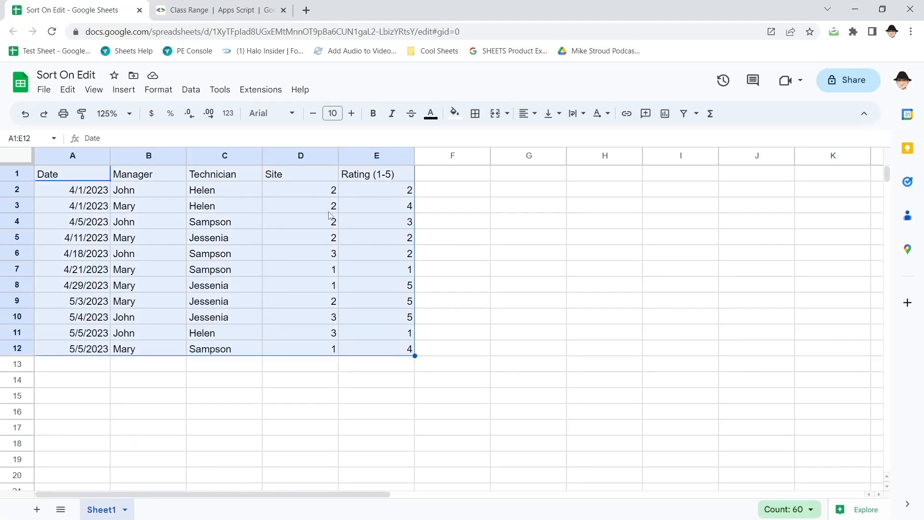
mouse_move(387, 402)
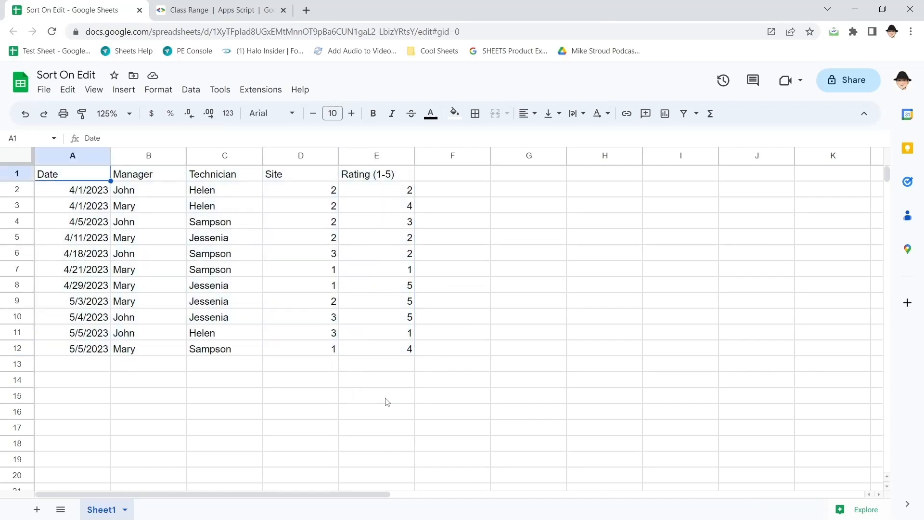
Review the date column A2:A12 in the sheet and begin a 5/ entry in the empty row below
left_click(72, 190)
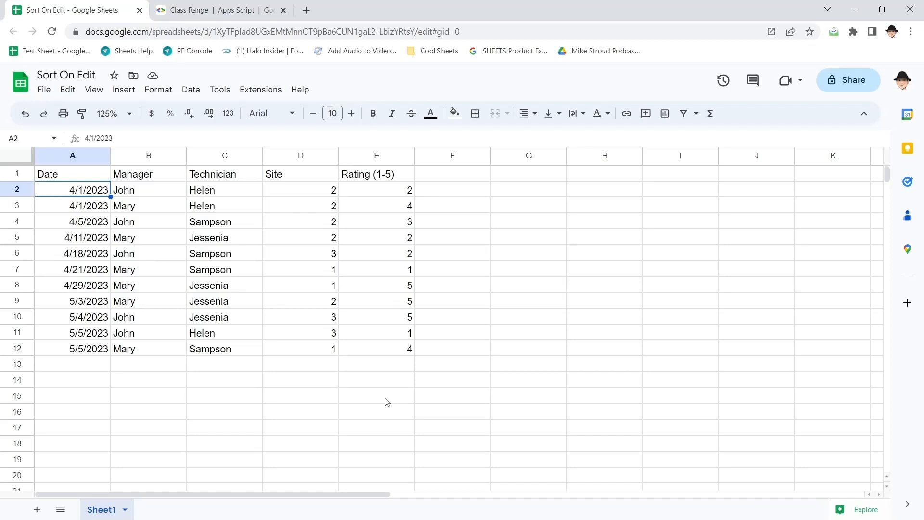
left_click_drag(72, 189, 73, 349)
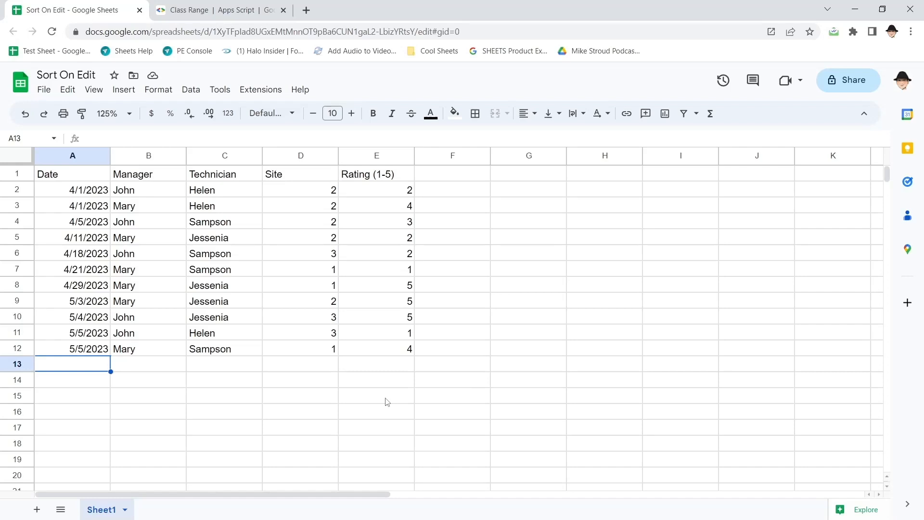
type("5/2")
left_click(148, 364)
type("John")
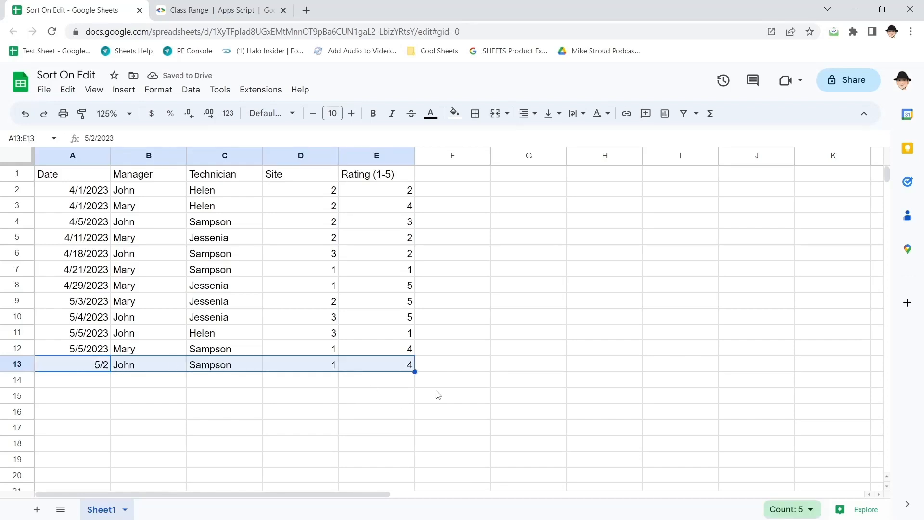
left_click(18, 364)
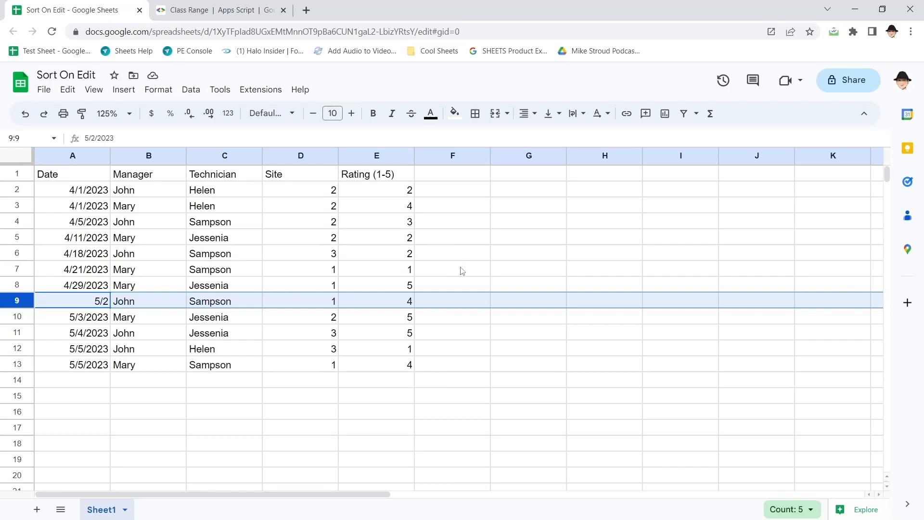
mouse_move(133, 365)
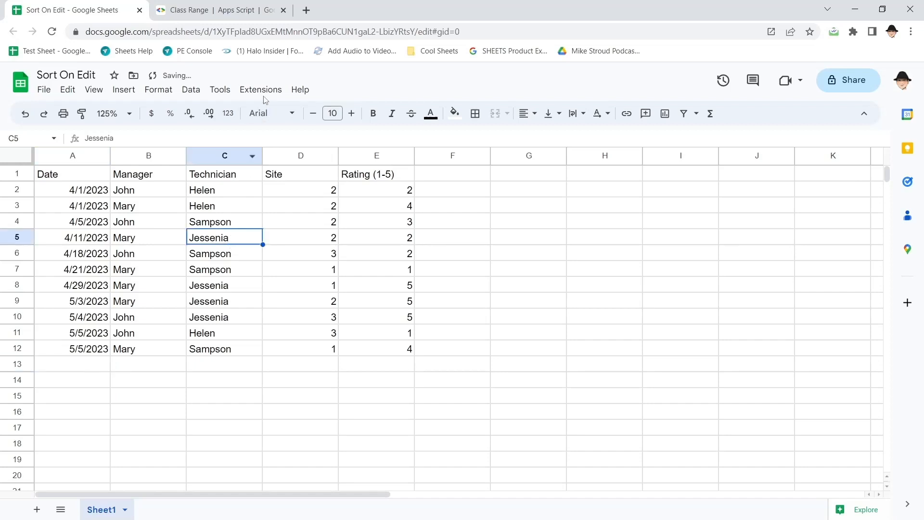
In Apps Script, rename the function onEdit(e) with a guard throwing "Do not run from Editor" when e is missing
left_click(305, 9)
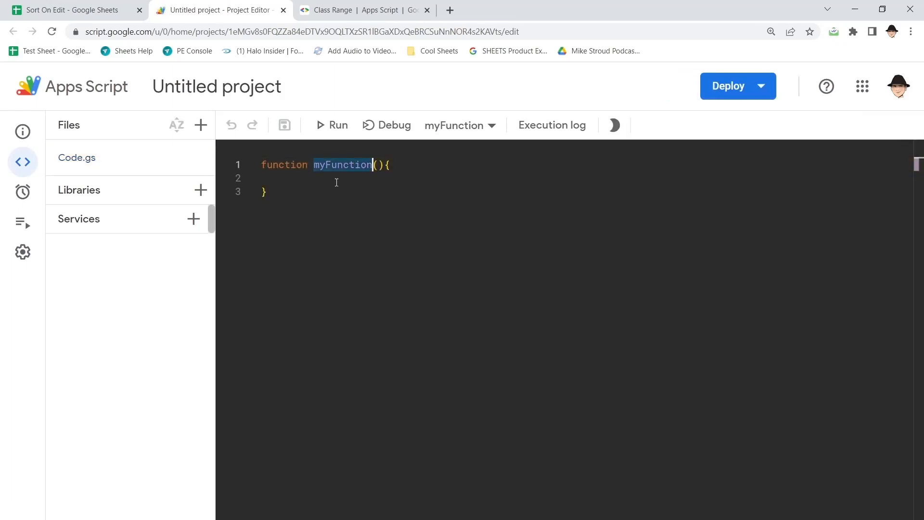
type("onEdit(e")
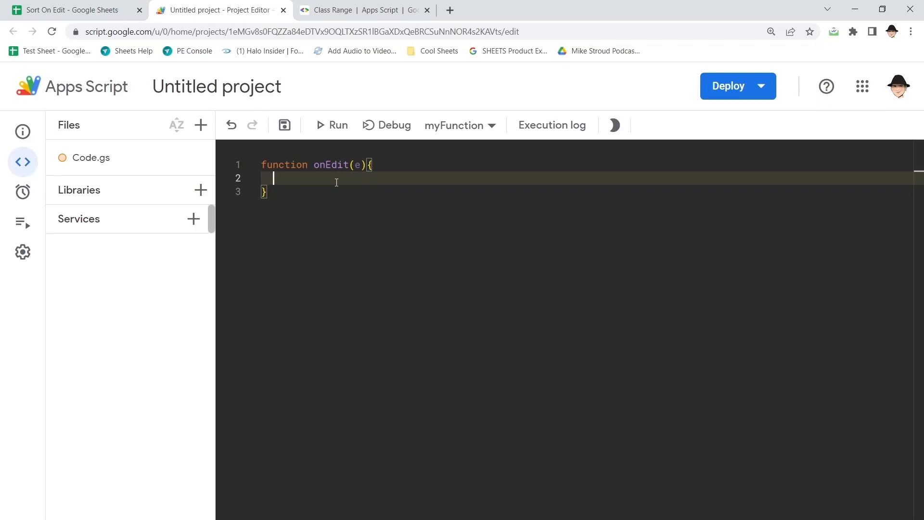
type("if (1E)")
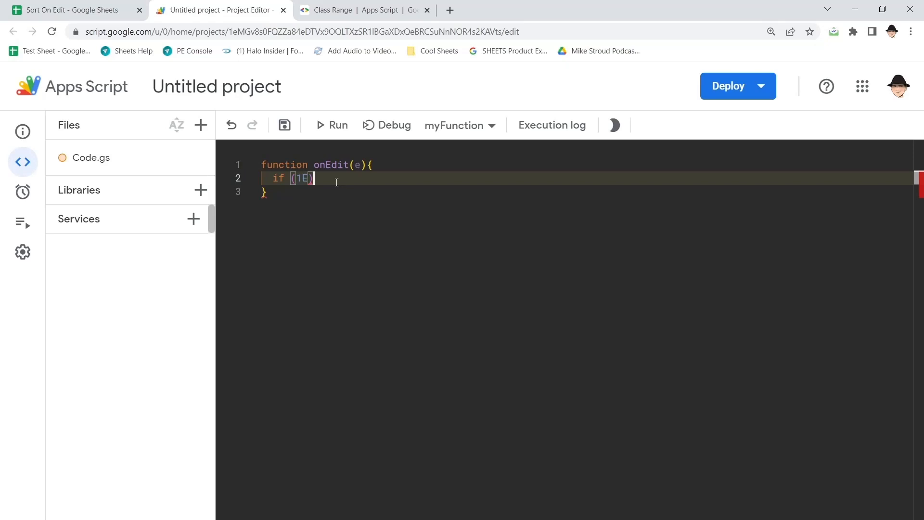
type("!e")
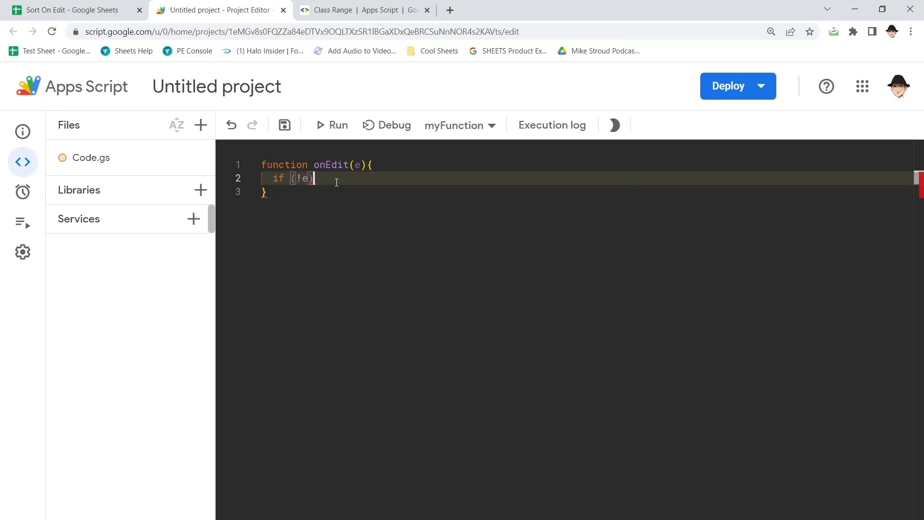
type("throw \"Do not \"")
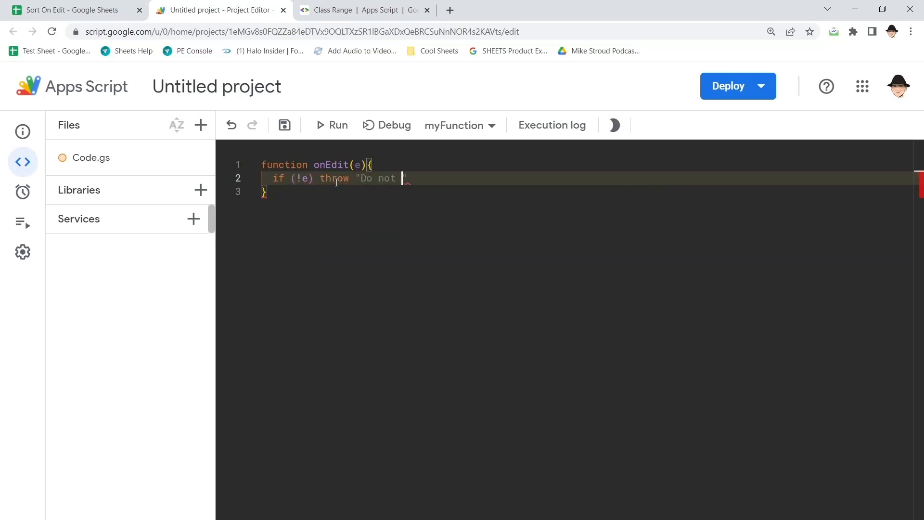
type("run from Editor")
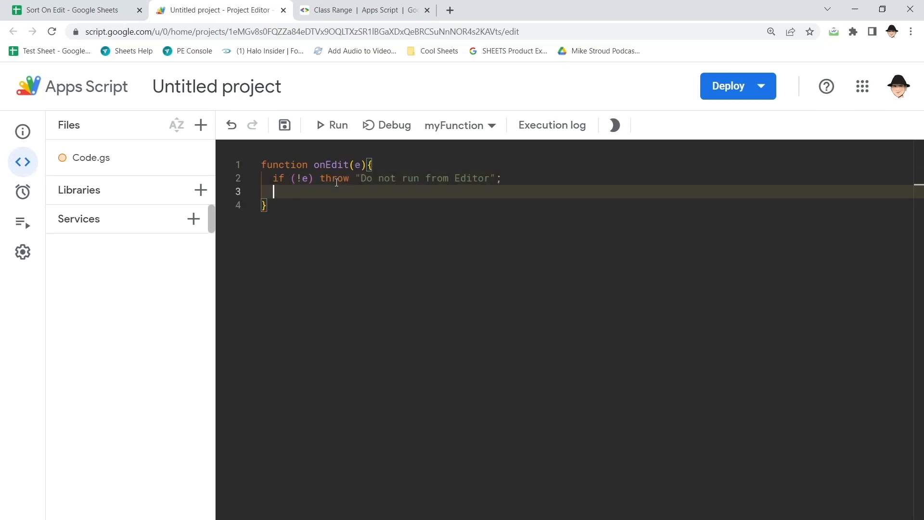
key("Enter")
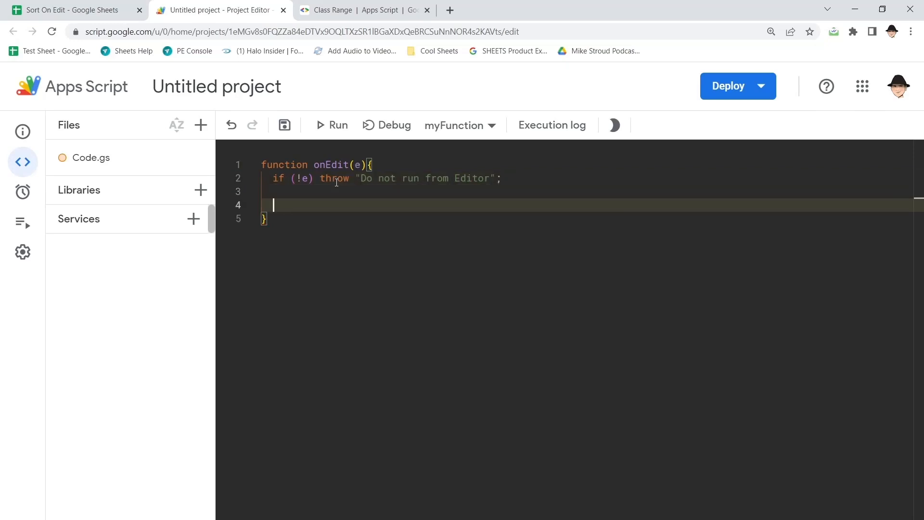
Call autoSortEdit(e) from onEdit and declare an empty autoSortEdit(e) function
type("autoSortEi")
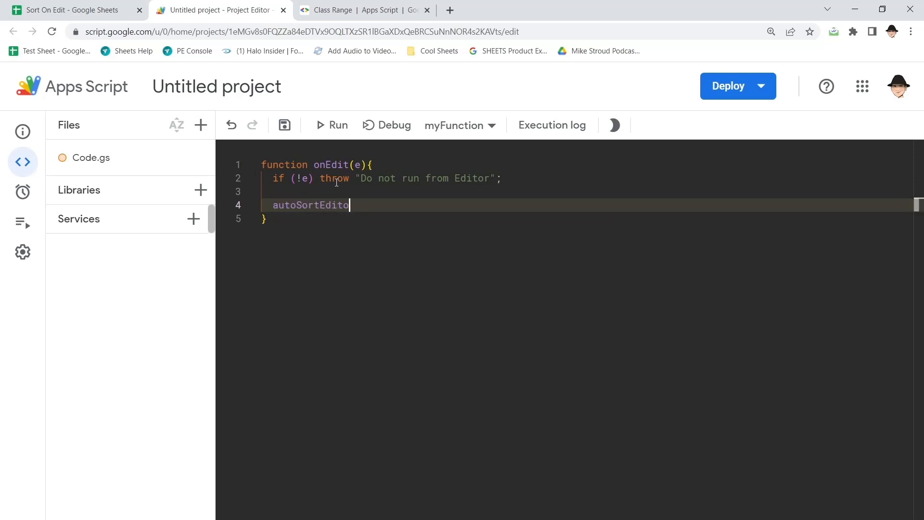
type("(e);")
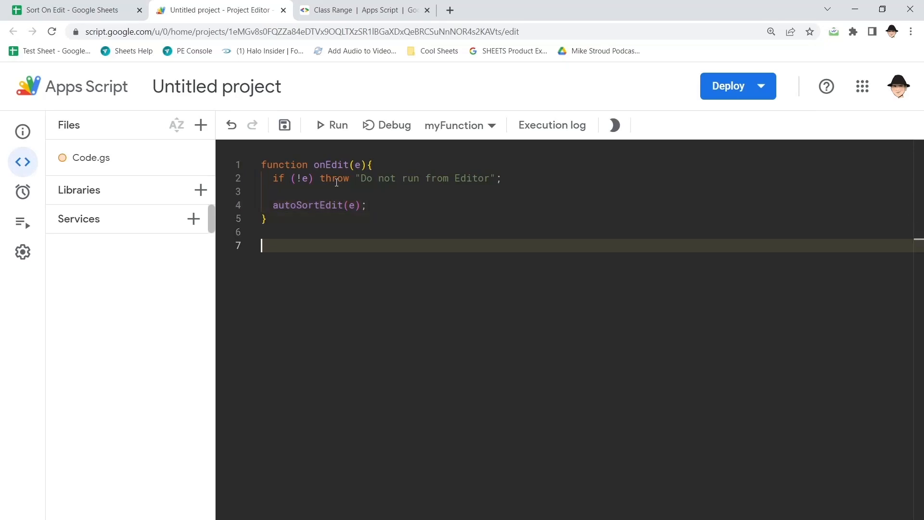
type("function autoSortEdit")
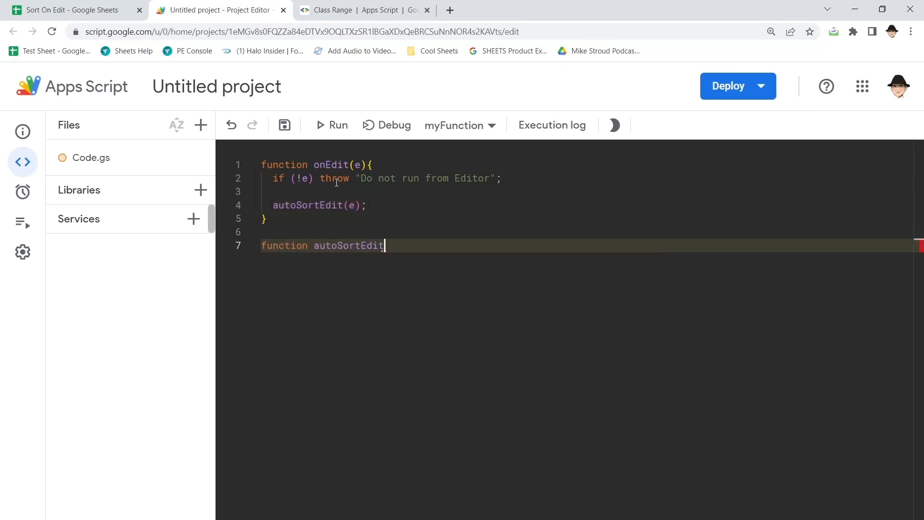
type("(e){")
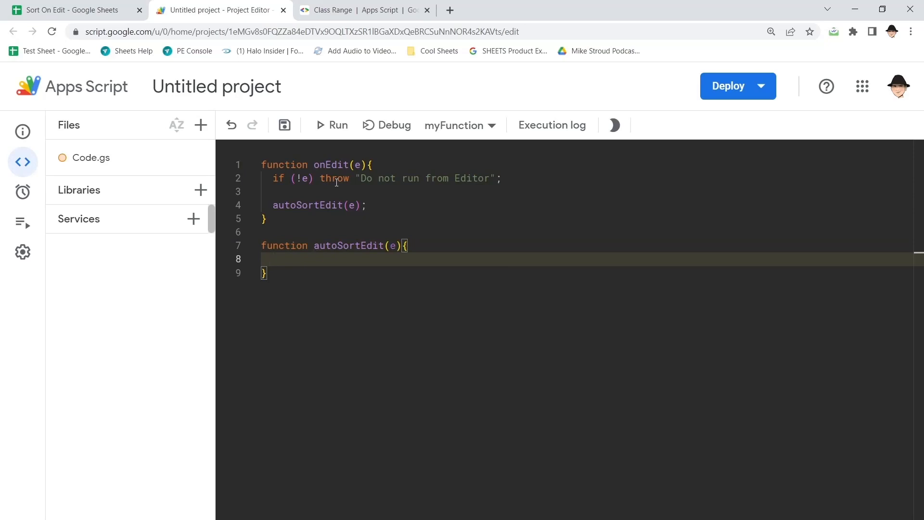
Declare const src = e.source.getActiveSheet() and r = e.range inside autoSortEdit
type("const")
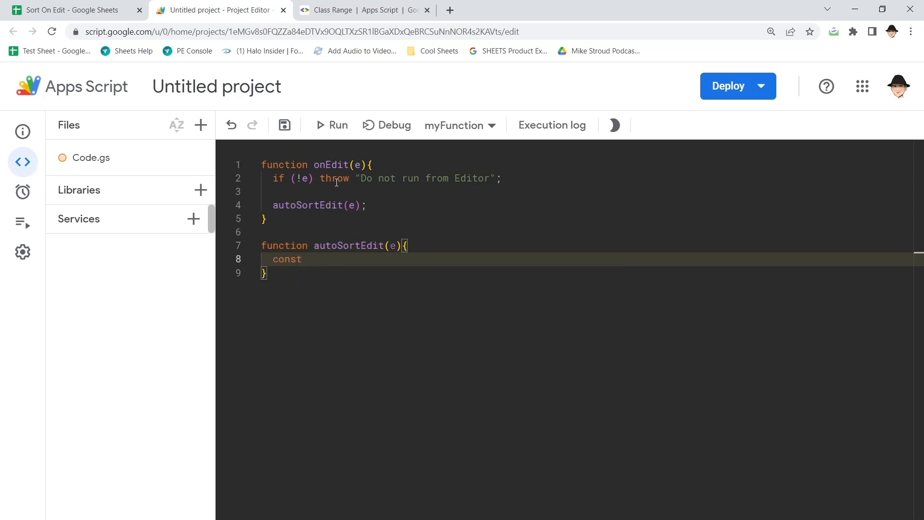
type("src")
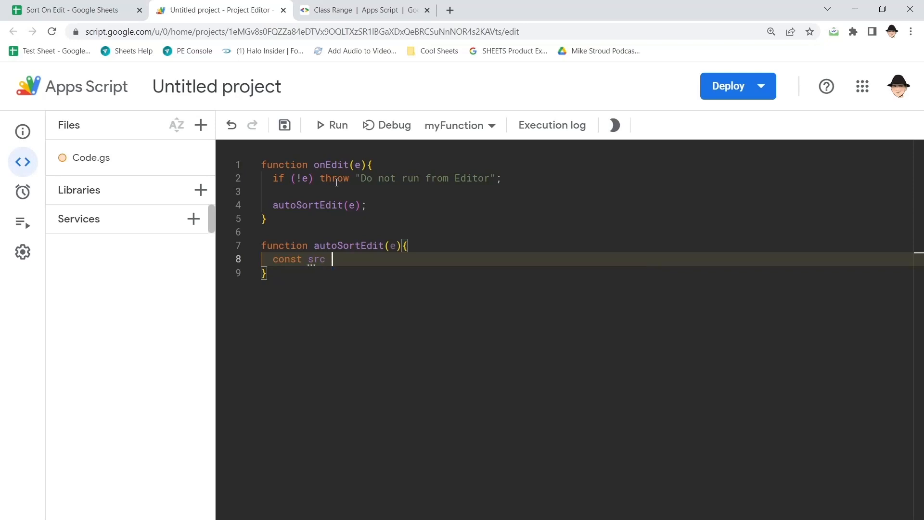
type("=")
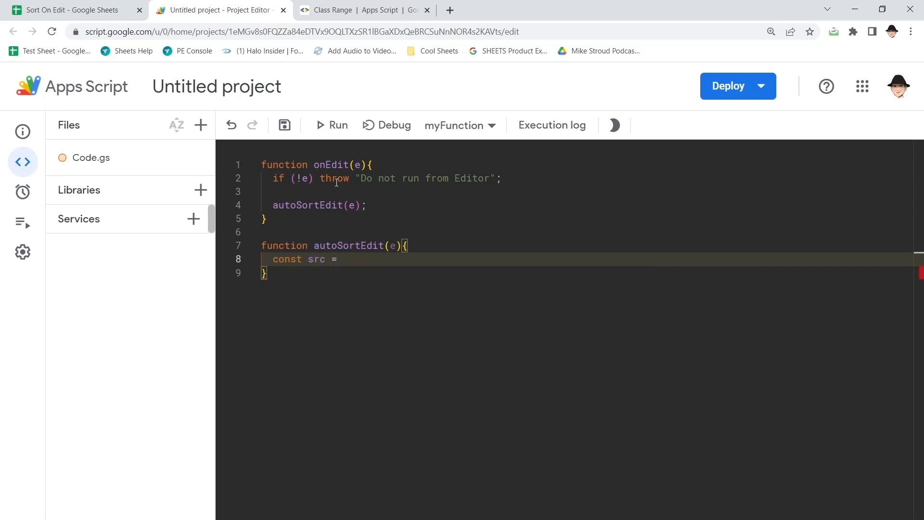
type("e.sourc")
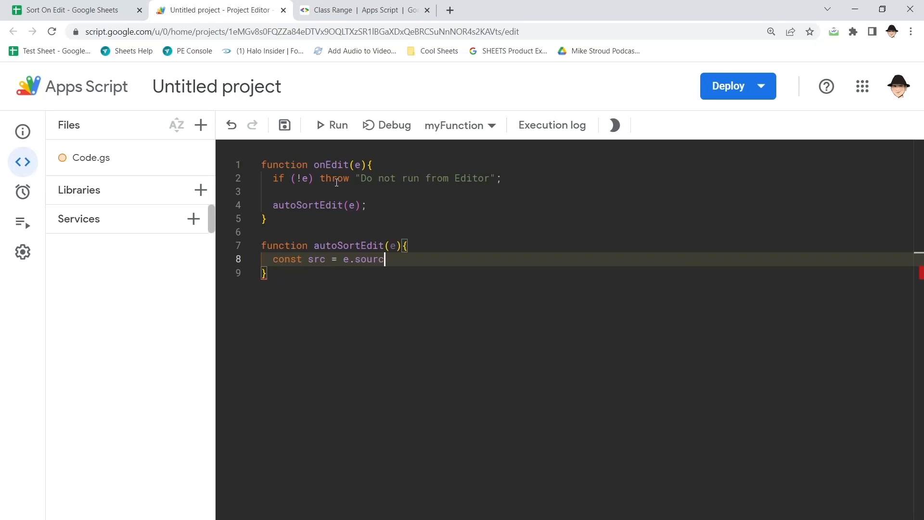
type("e.getActiveShee")
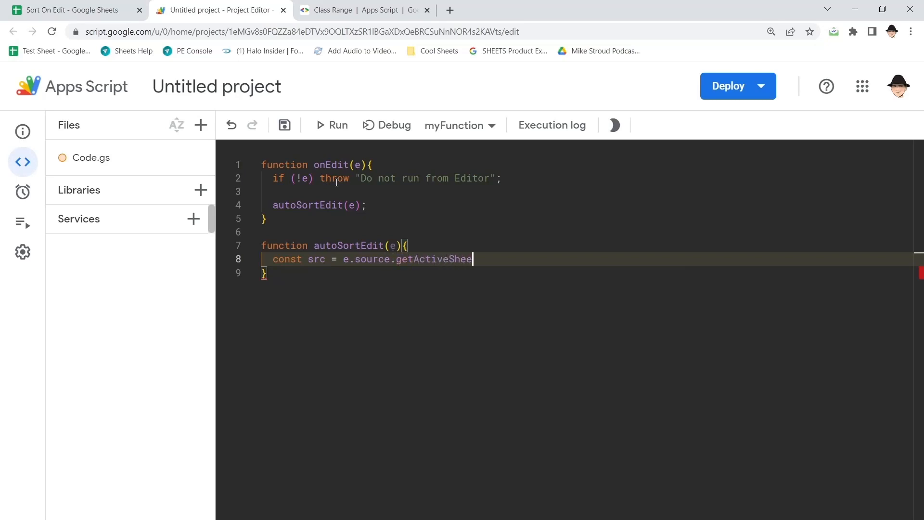
type("t();")
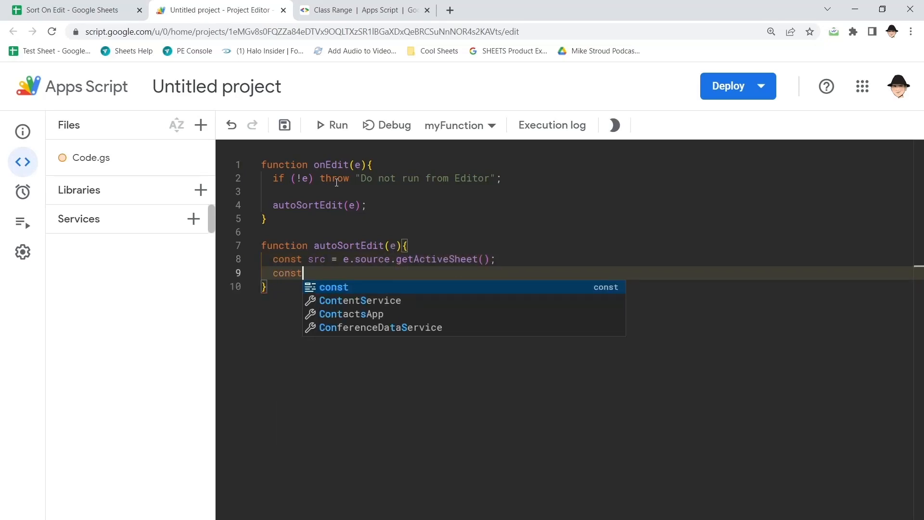
type("r =")
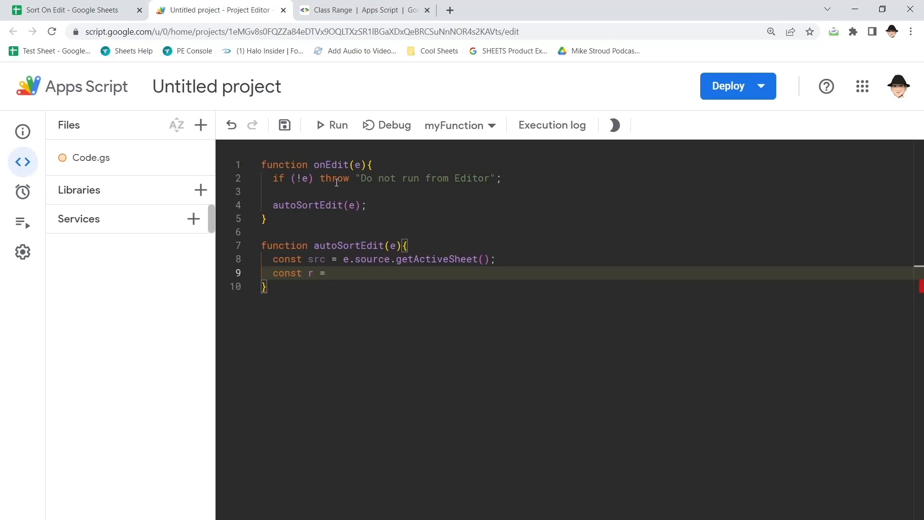
type("e.range;")
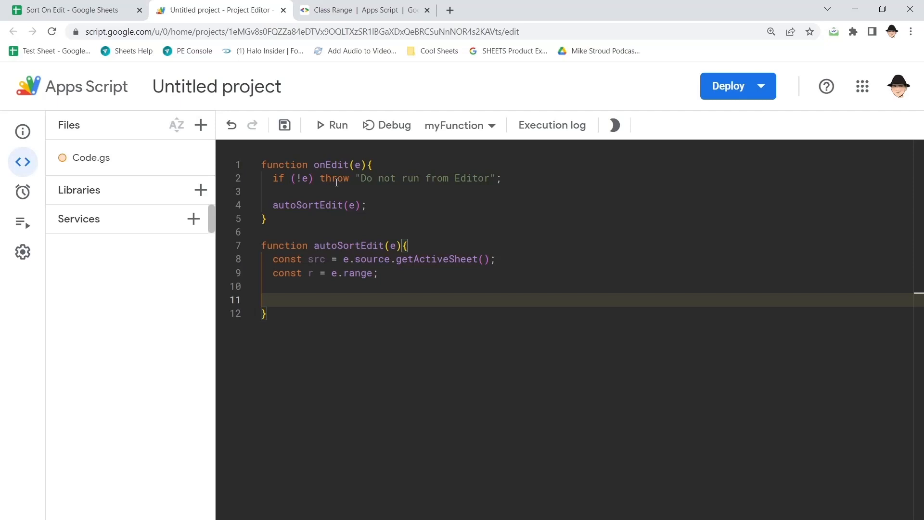
Start the guard condition checking src.getName() != "Sheet1" or r.rowStart == 1
type("if (src")
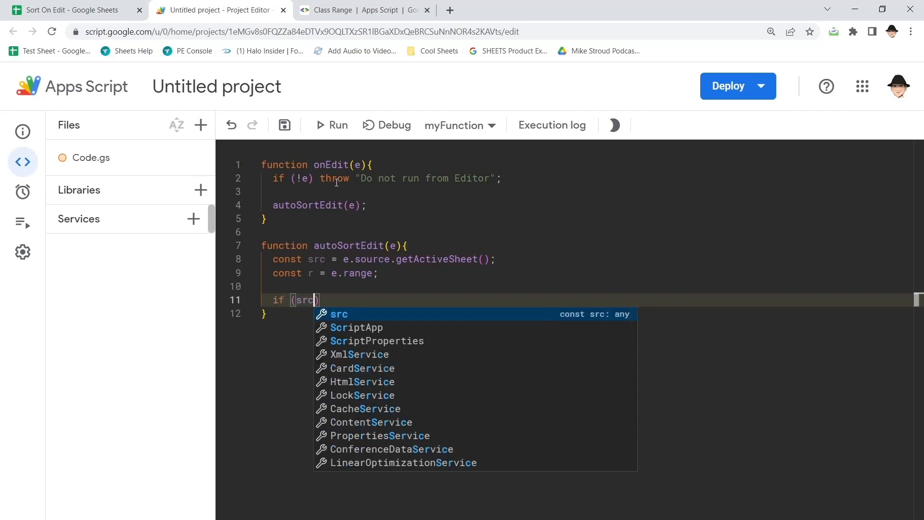
type(".getName() != \"Sheet1\" ||")
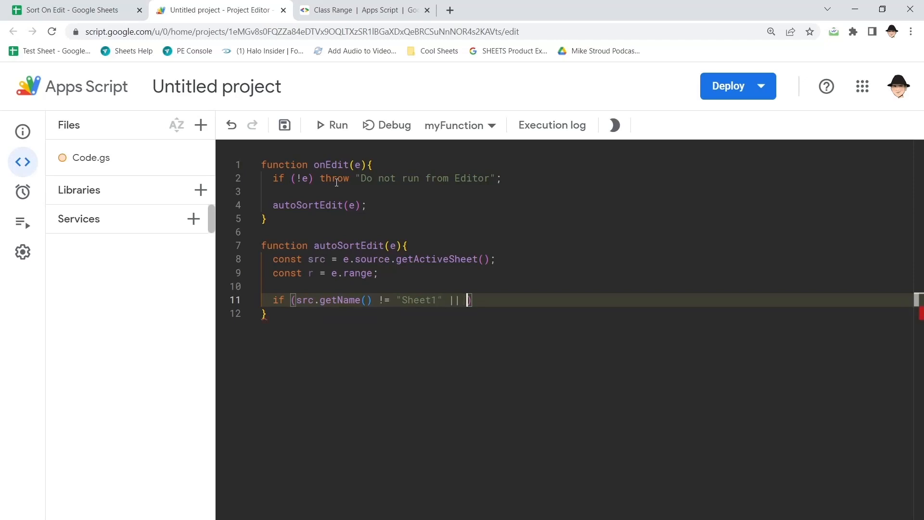
type("r.rowStart 1")
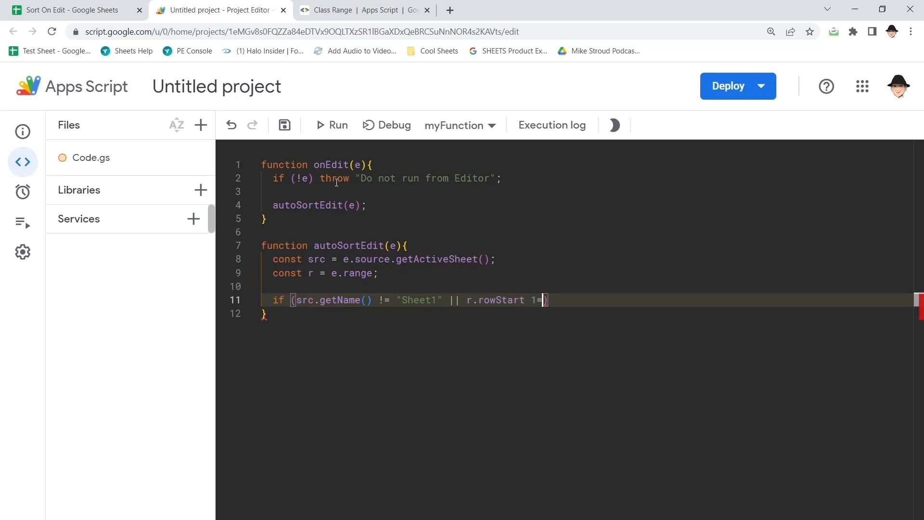
type("=1")
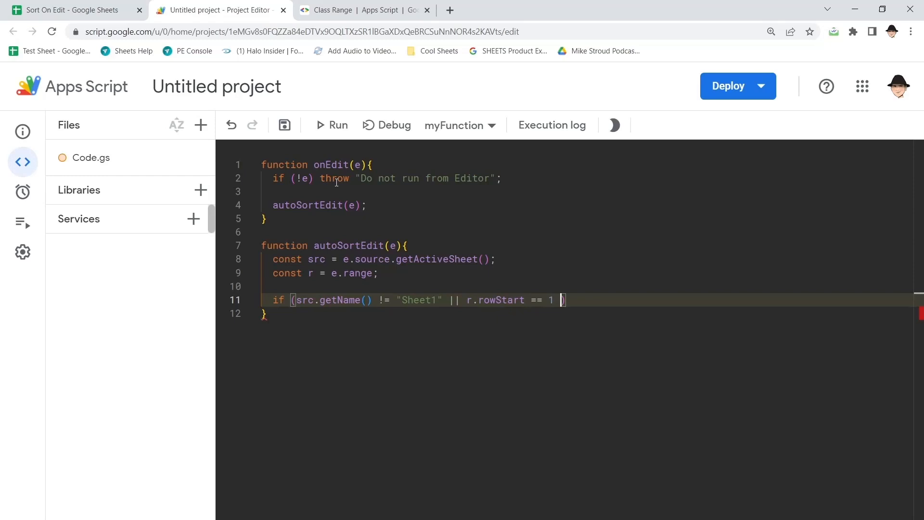
left_click(70, 9)
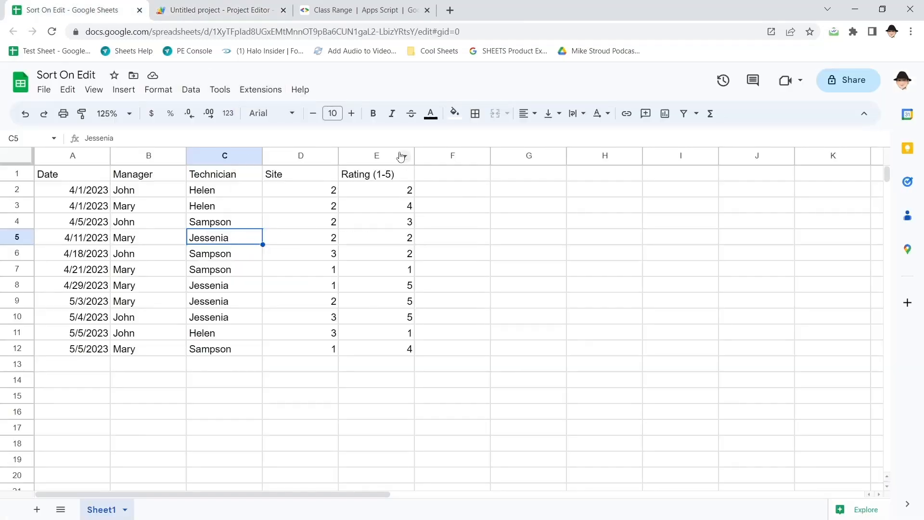
mouse_move(208, 356)
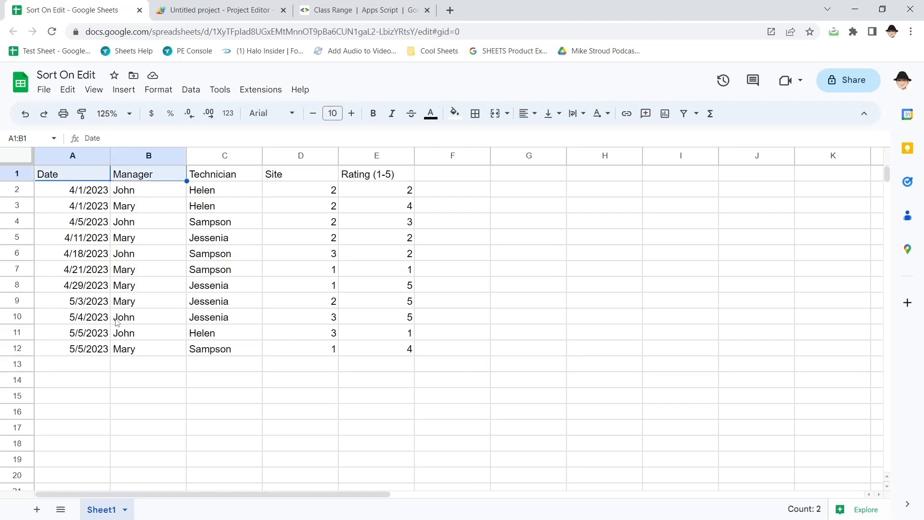
left_click(377, 174)
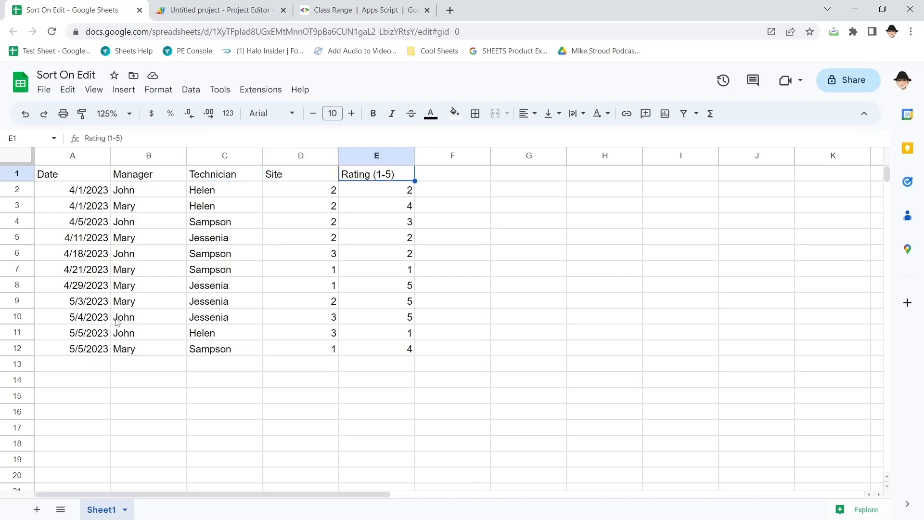
left_click(219, 9)
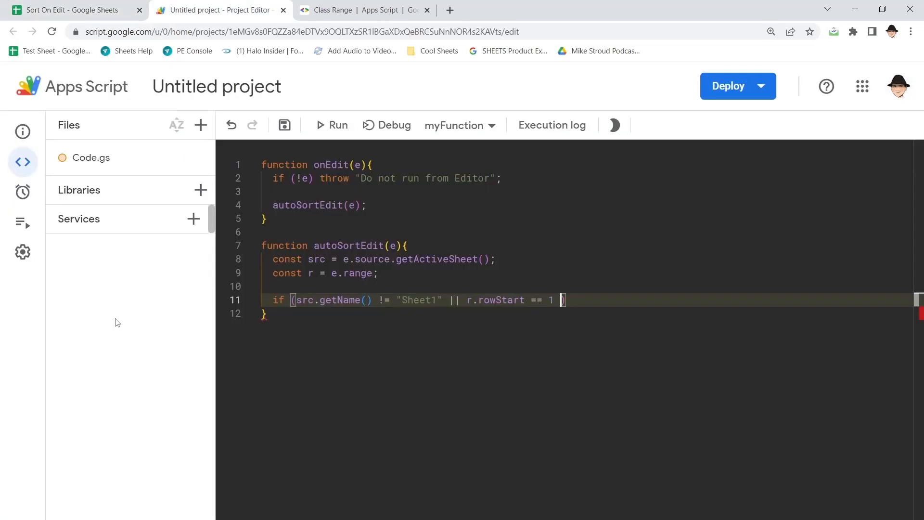
Extend the guard with || r.columnStart != 5
type("||")
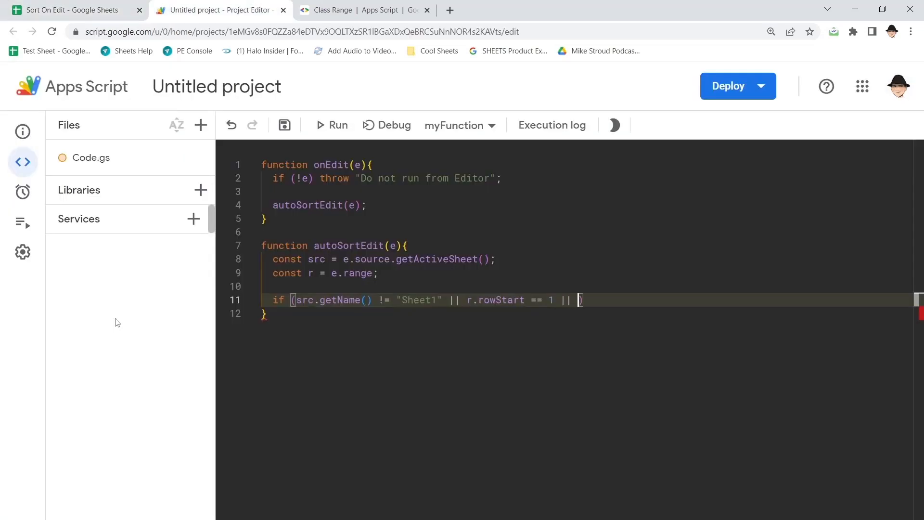
type("r.c")
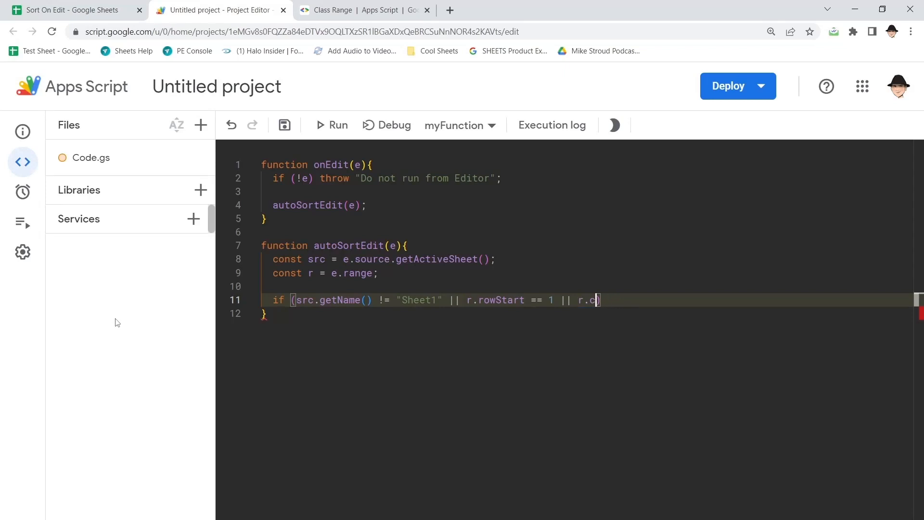
type("olumnStart")
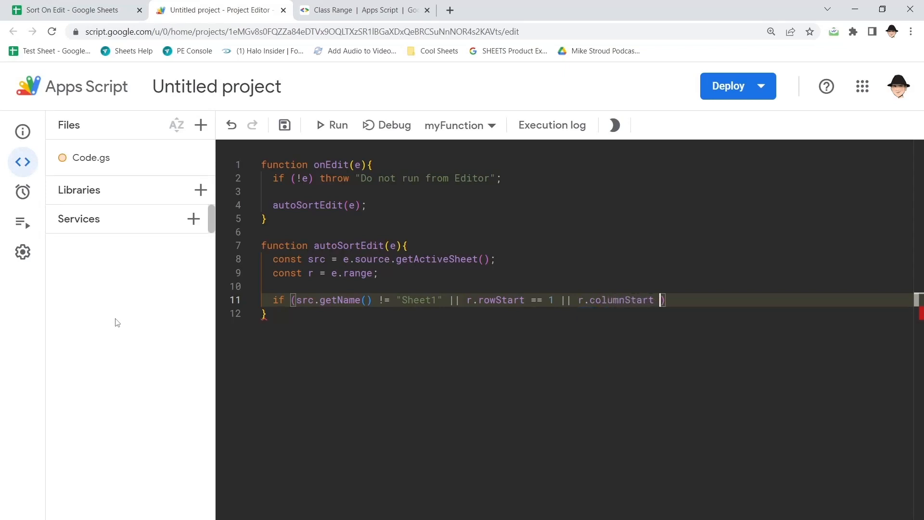
type("!= 5")
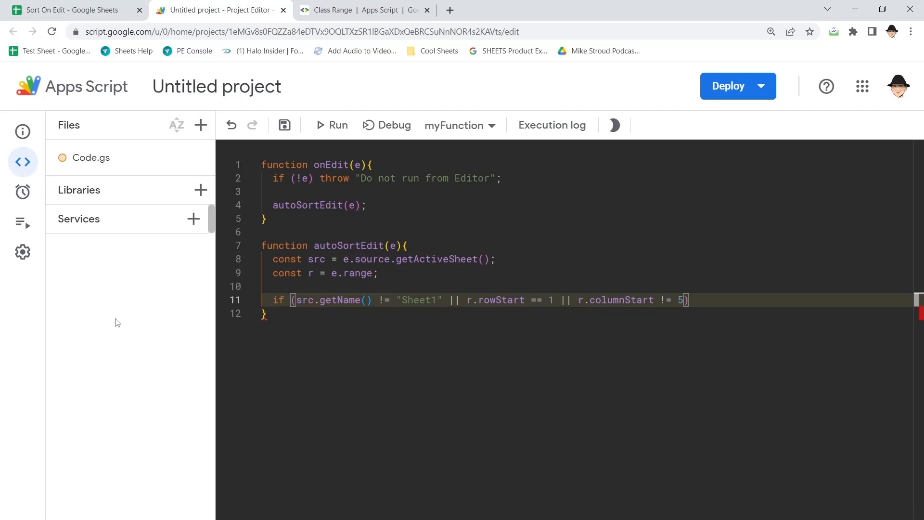
Check the empty row 13 in the spreadsheet and return to the script editor
left_click(70, 10)
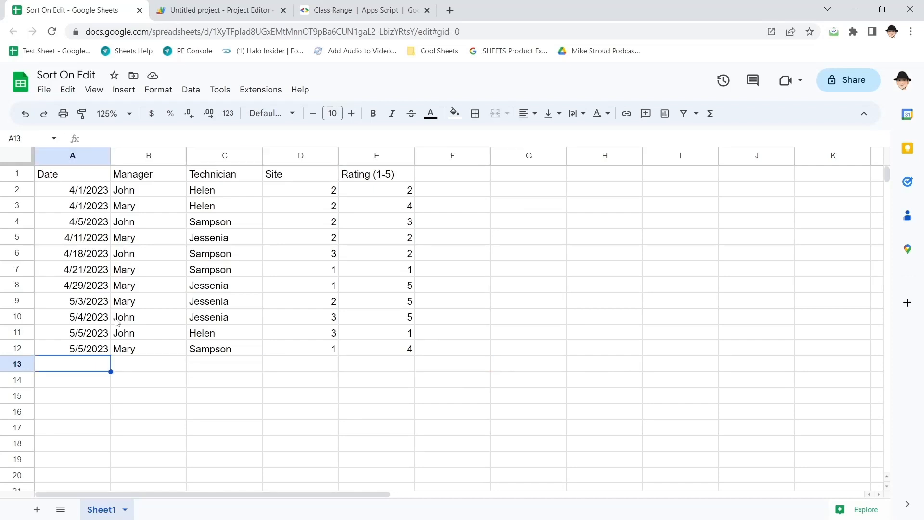
mouse_move(211, 404)
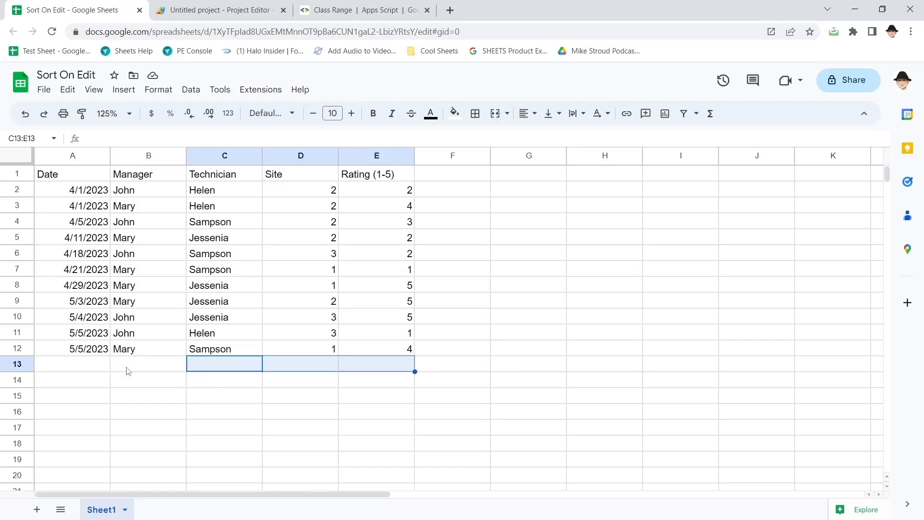
left_click(148, 364)
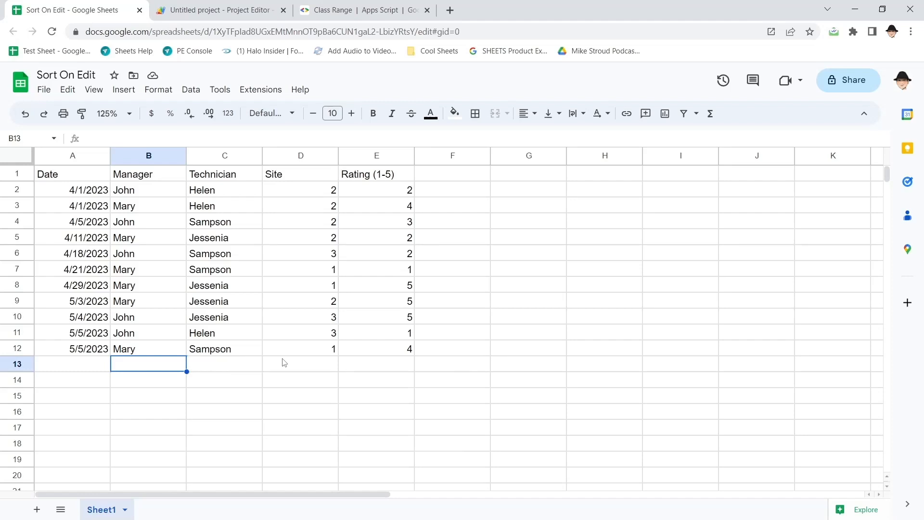
left_click(219, 10)
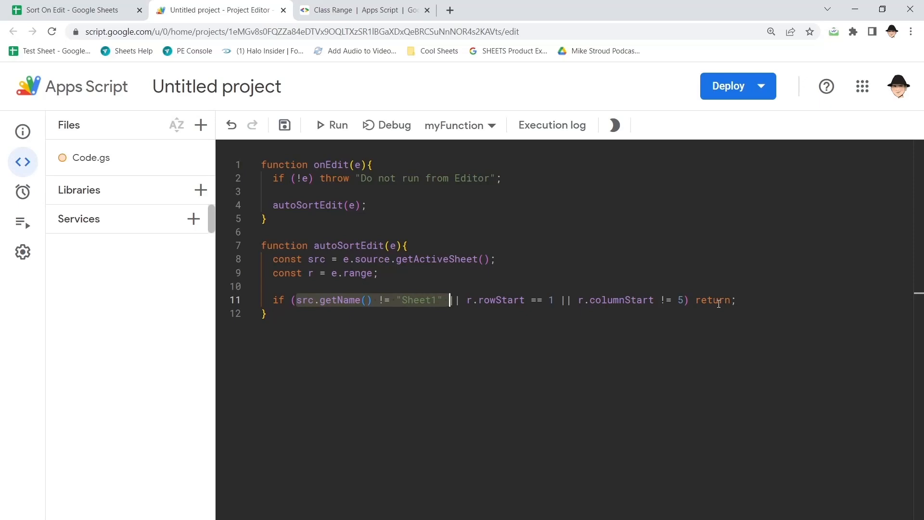
Glance at the spreadsheet and come back to the editor with the guard's return; in place
left_click(71, 10)
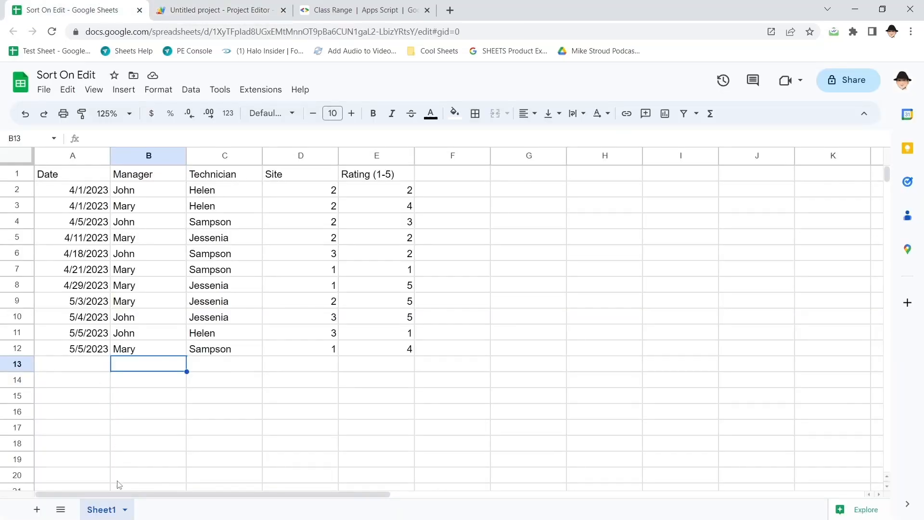
left_click(221, 10)
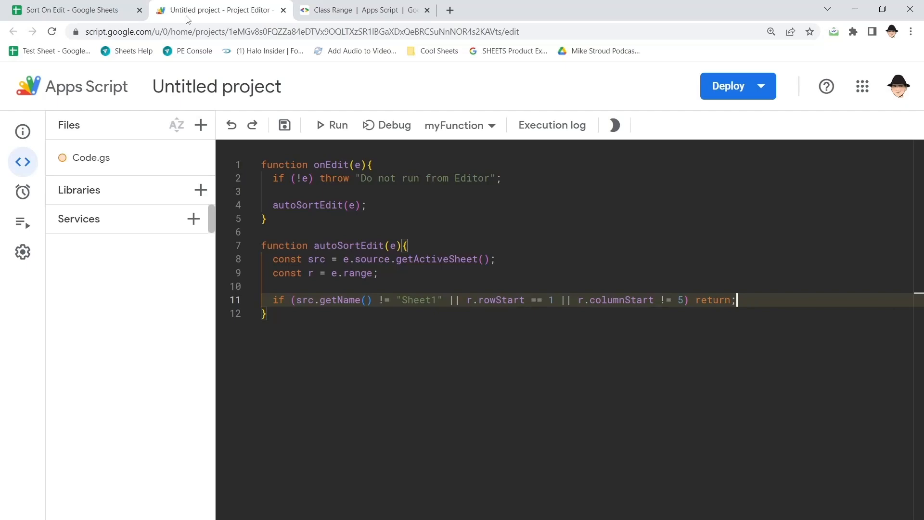
Check the last date cell A12 in the sheet and add a blank line below the guard in autoSortEdit
left_click(71, 10)
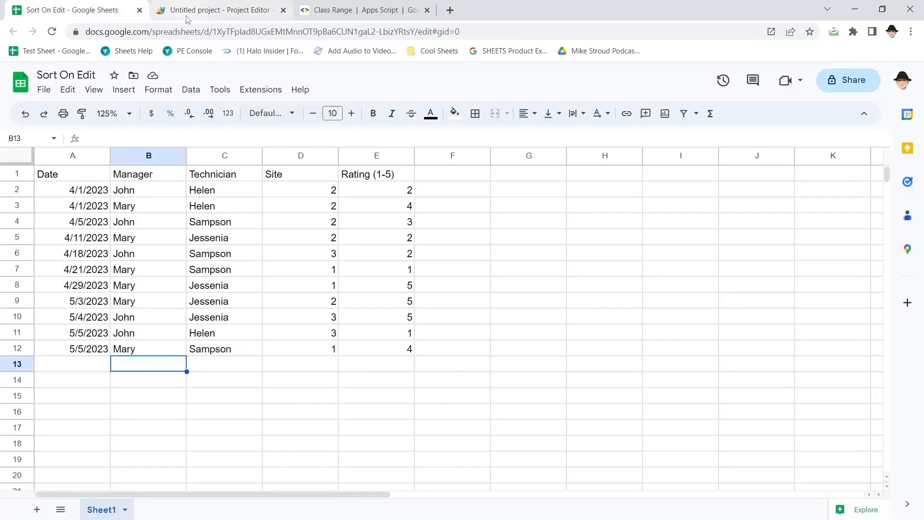
left_click(72, 348)
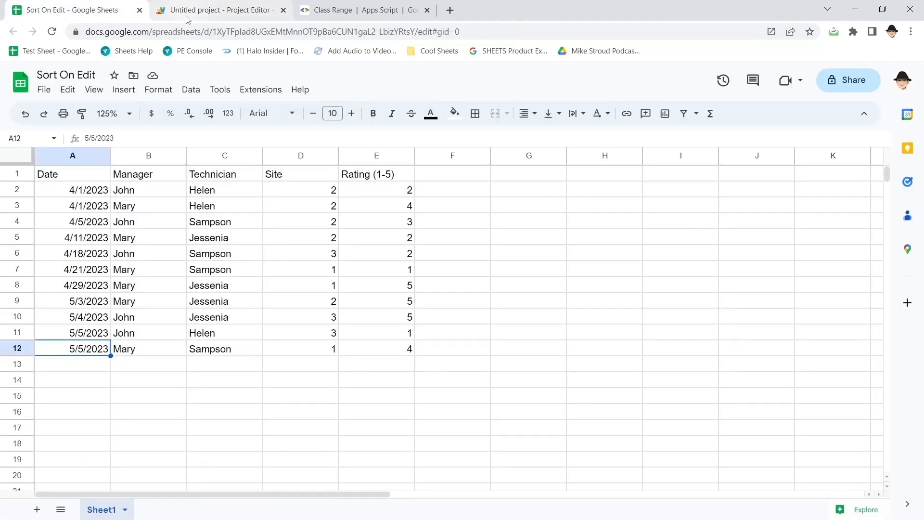
left_click(221, 9)
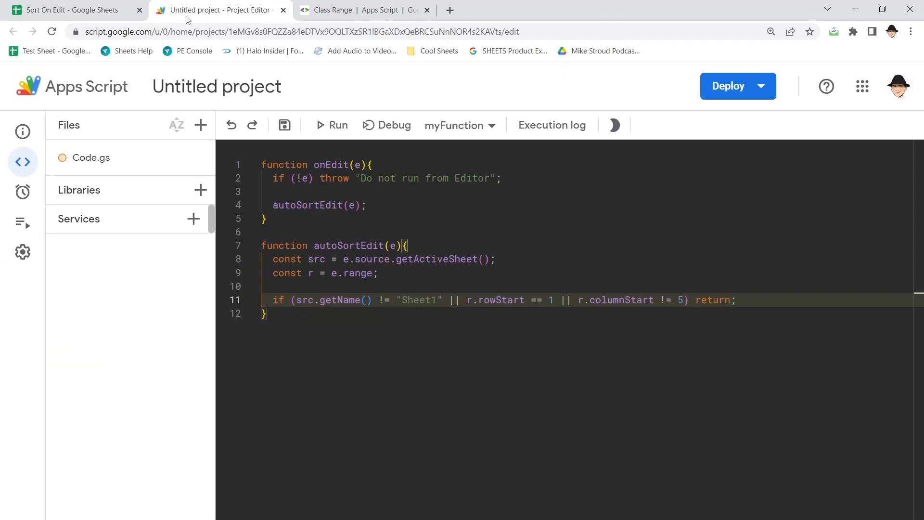
key("Enter")
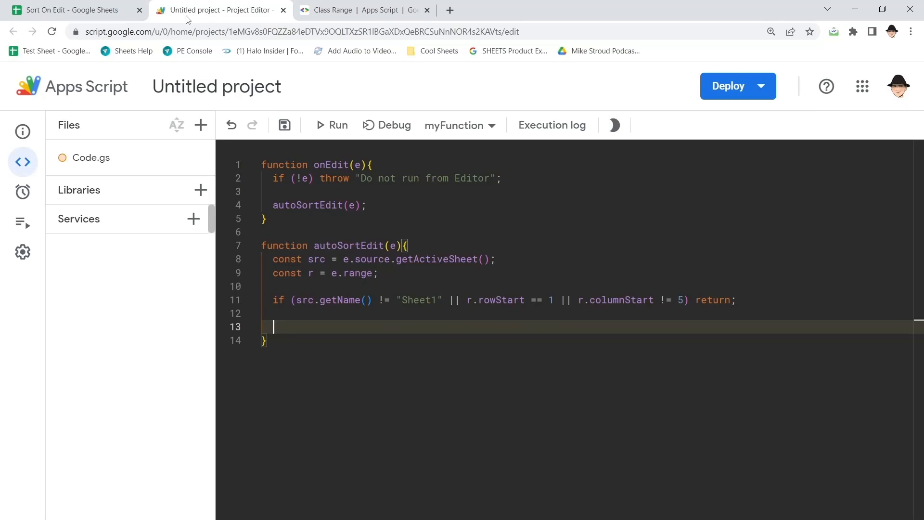
left_click(71, 9)
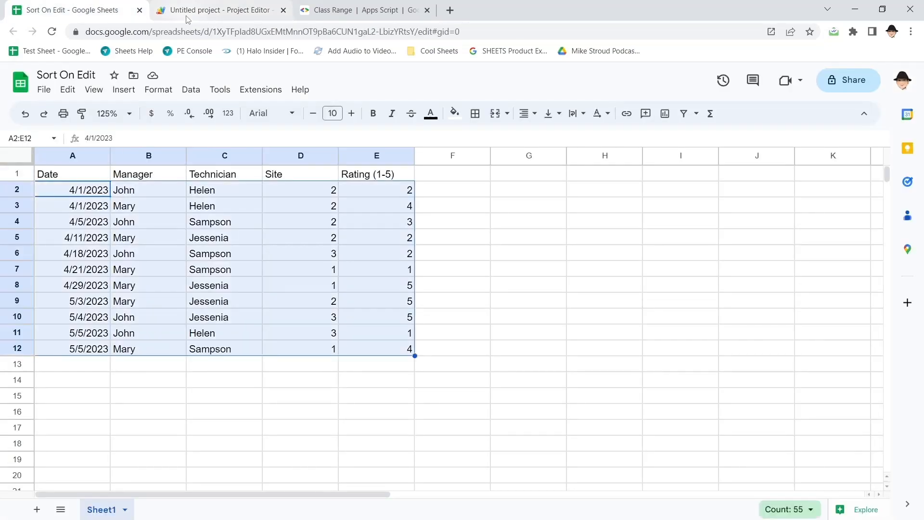
left_click(222, 10)
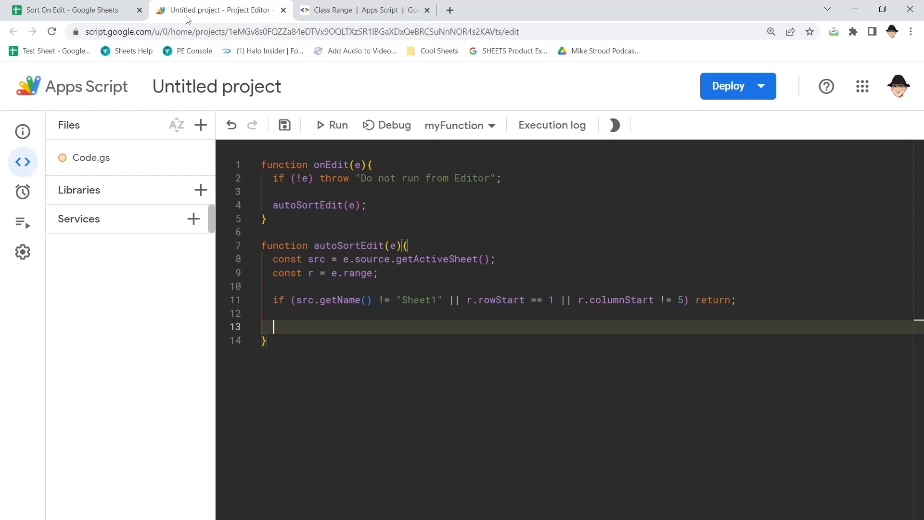
Begin the range statement as src.getRange(2, 1, src.getLastRow()-1
type("let range =")
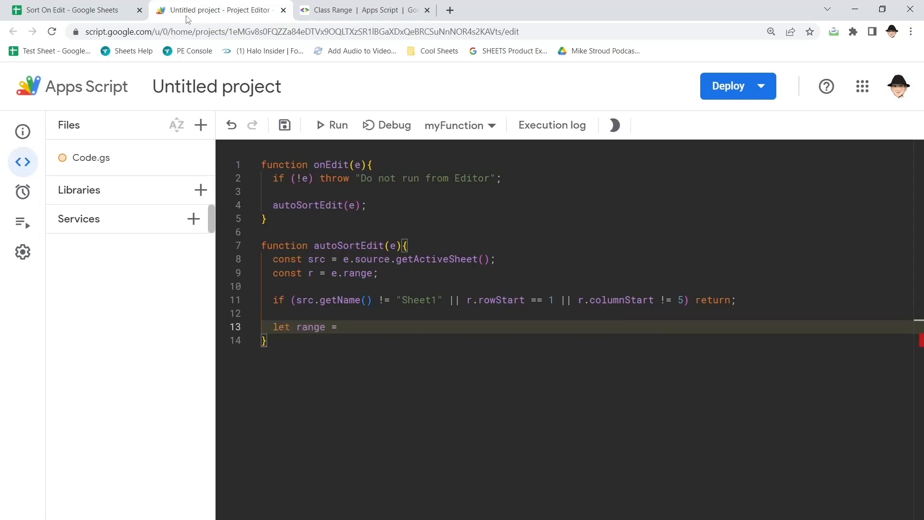
type("src.getRange")
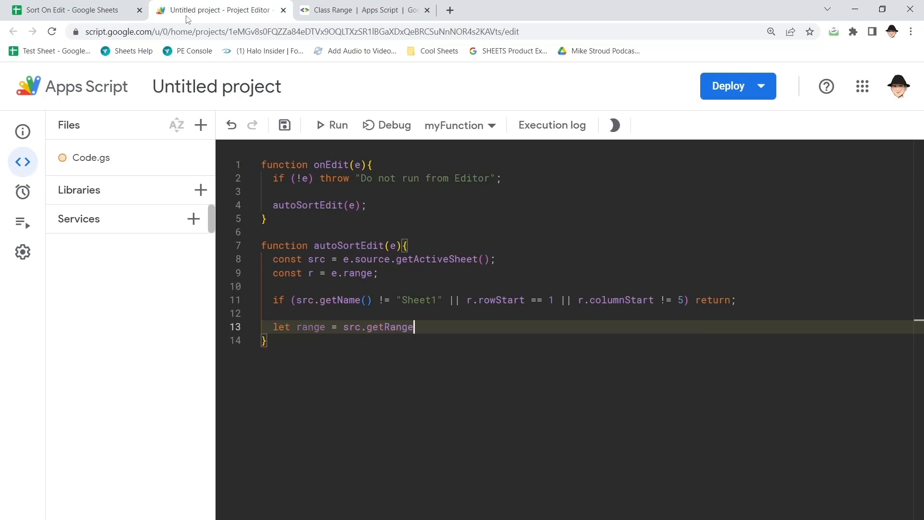
type("(2")
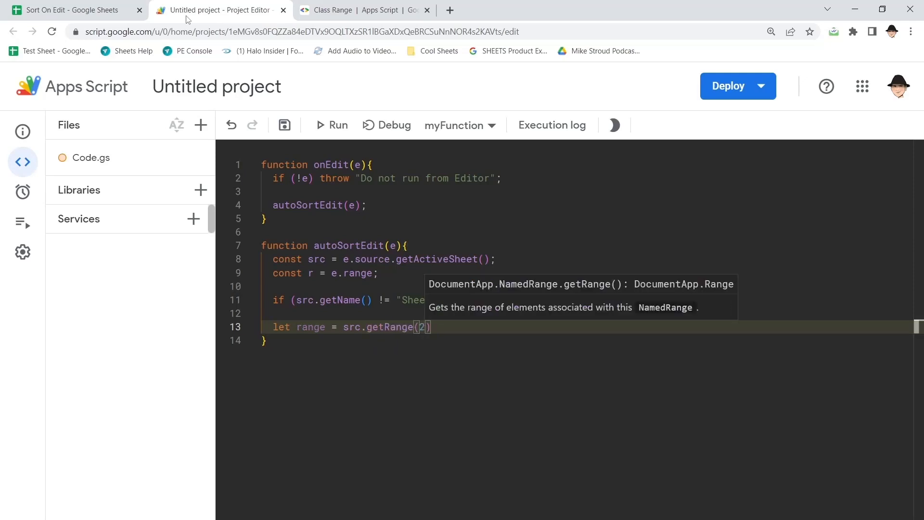
type("1,")
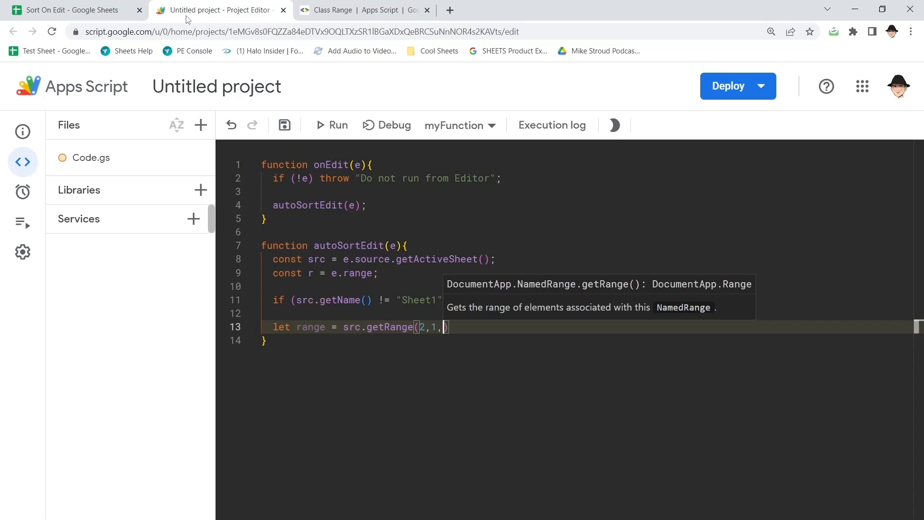
type("src.getLastRow")
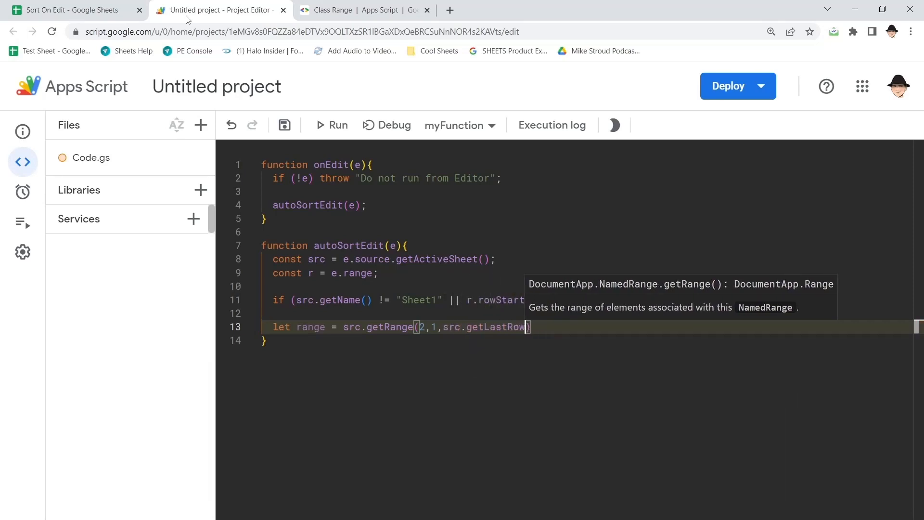
type("-1")
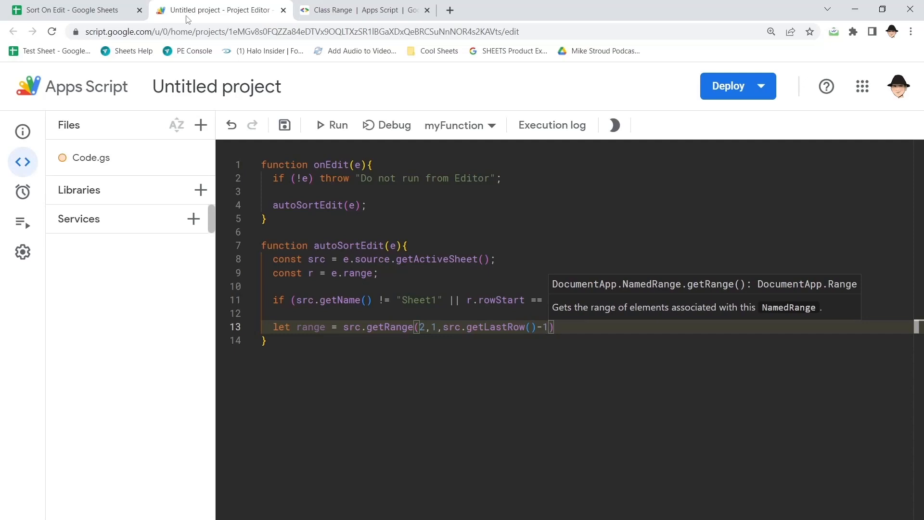
Confirm the sheet has five columns, finish the statement with ,5); and save the project
left_click(70, 9)
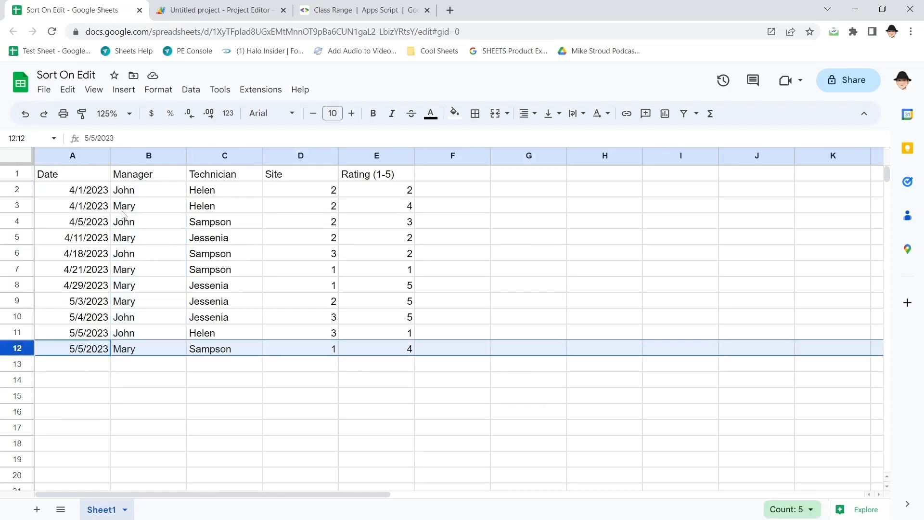
left_click(218, 9)
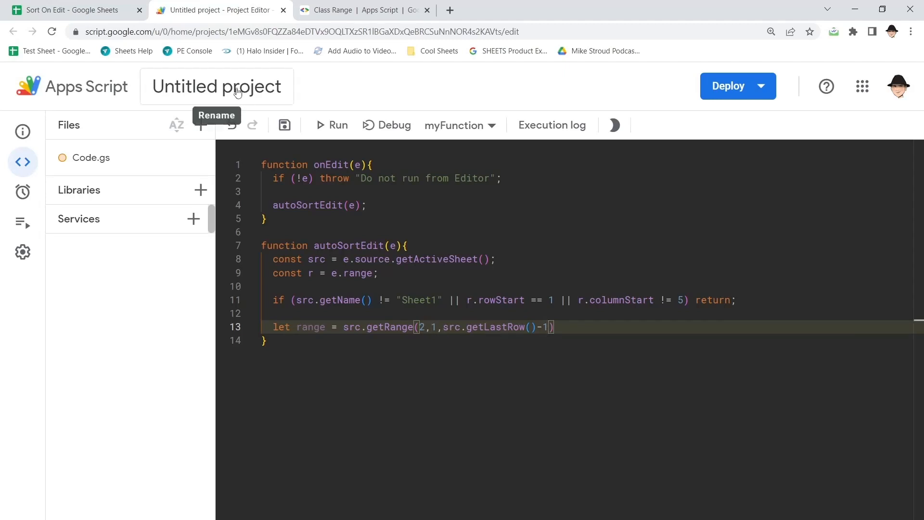
left_click(71, 10)
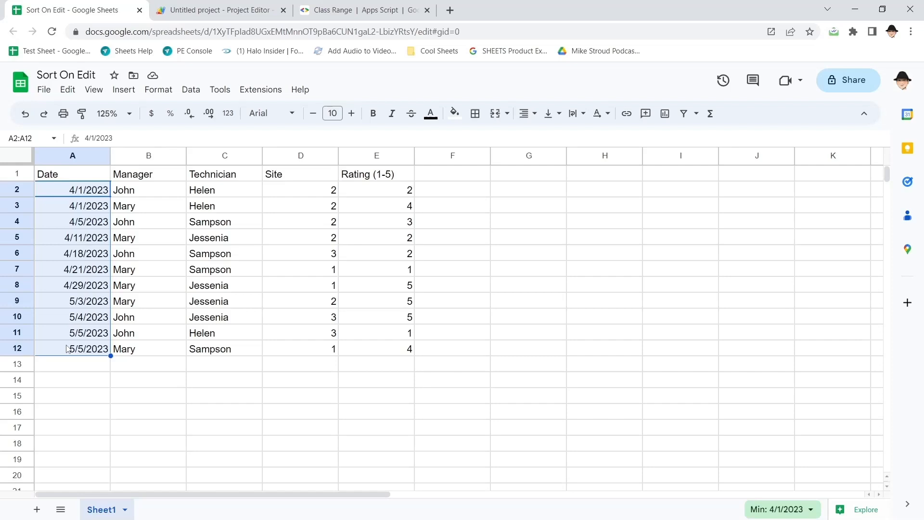
mouse_move(87, 179)
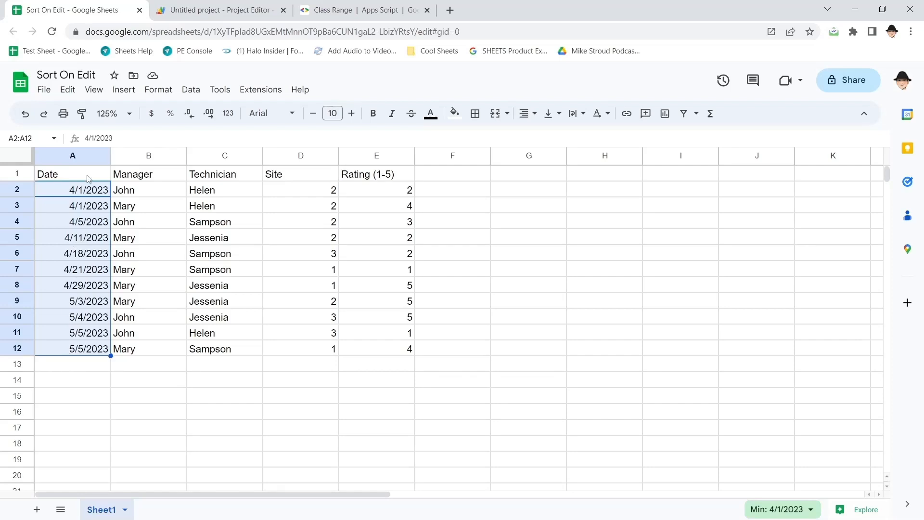
left_click(219, 10)
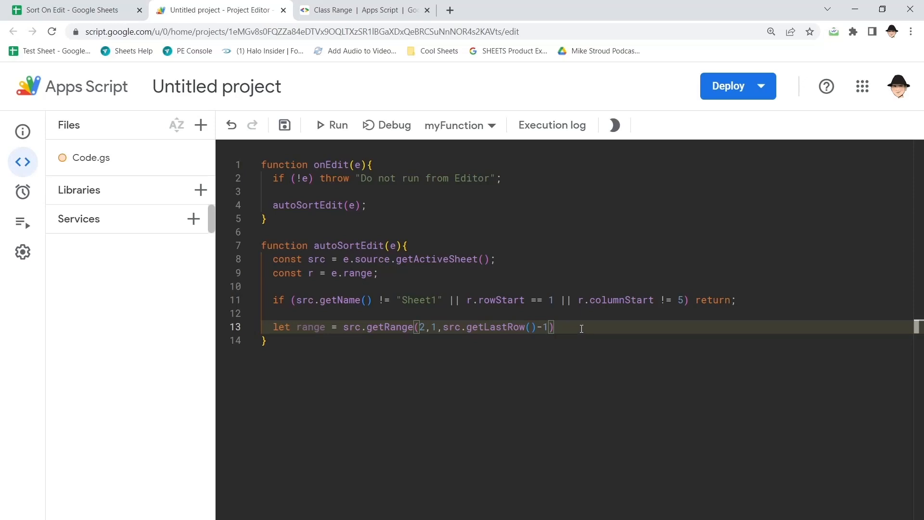
type(",5")
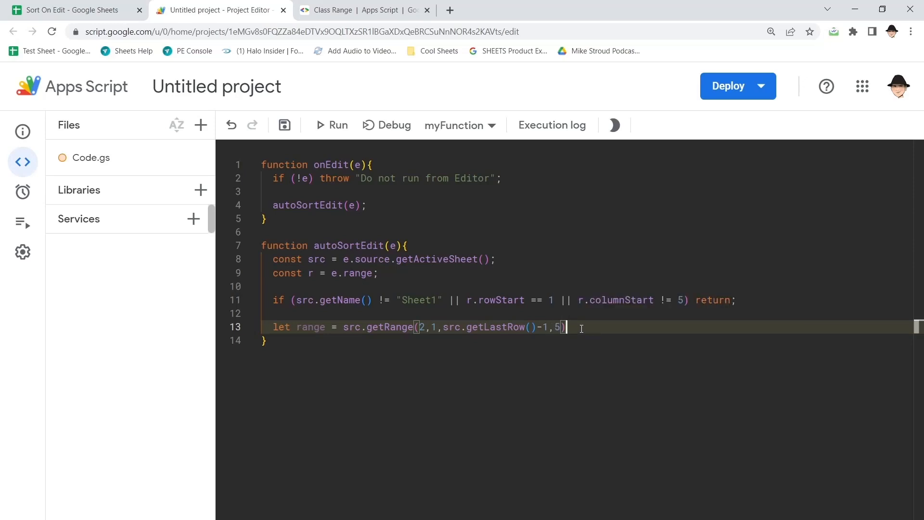
type(";")
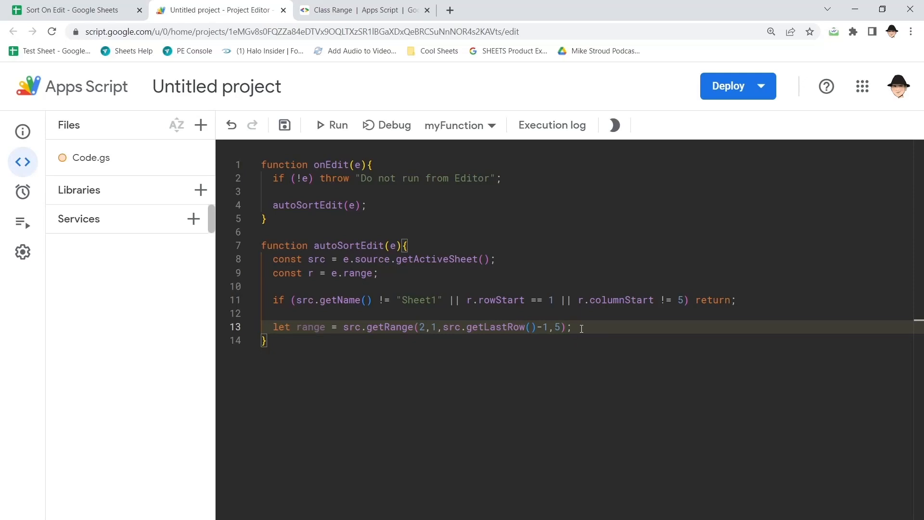
left_click(284, 124)
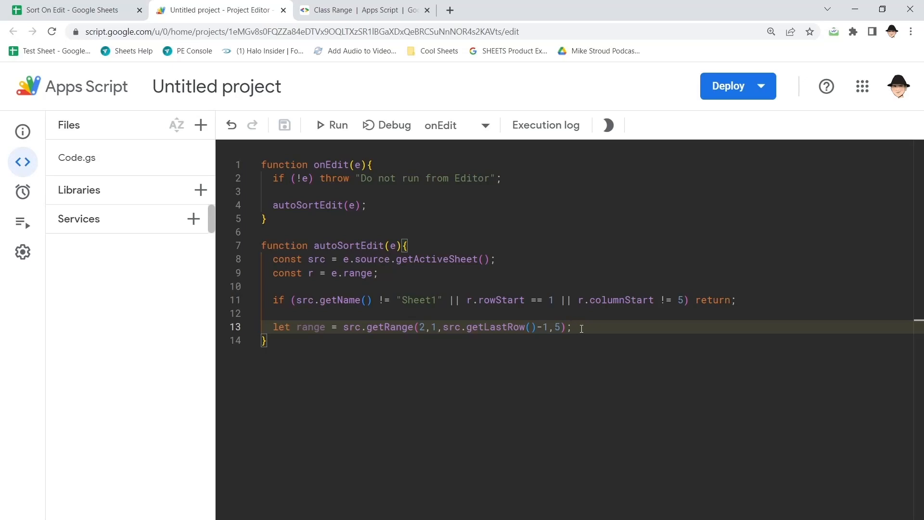
type("/")
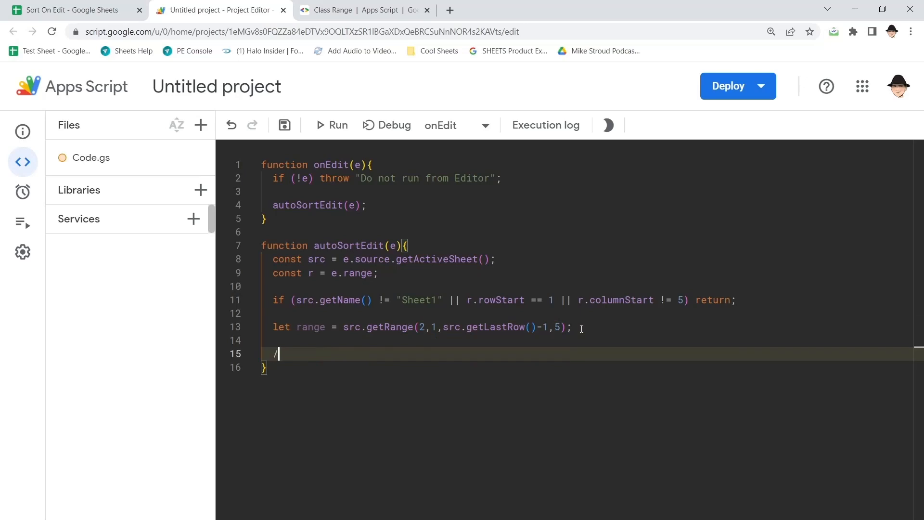
type("*")
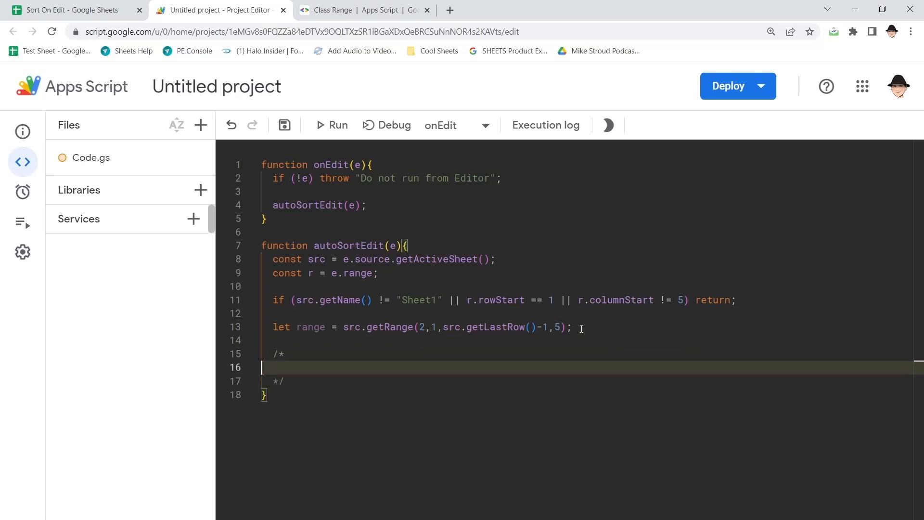
type("decl")
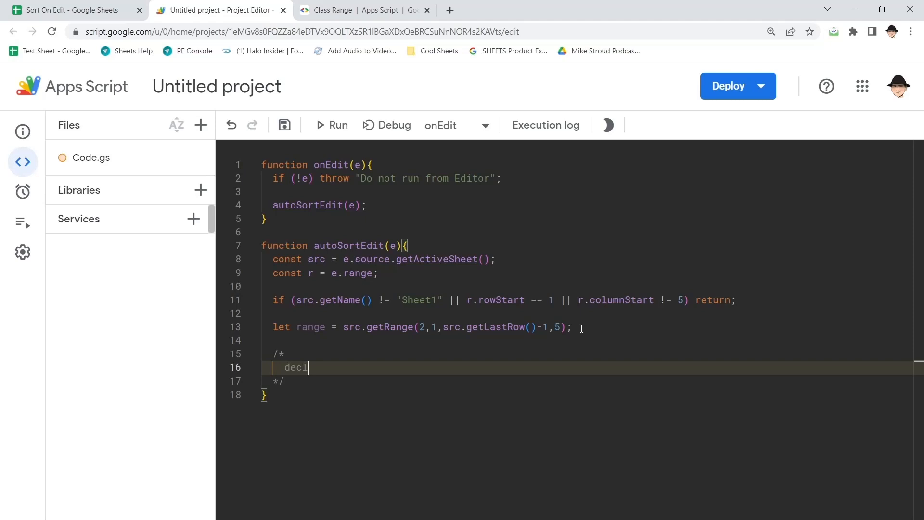
type("are range")
type("get values")
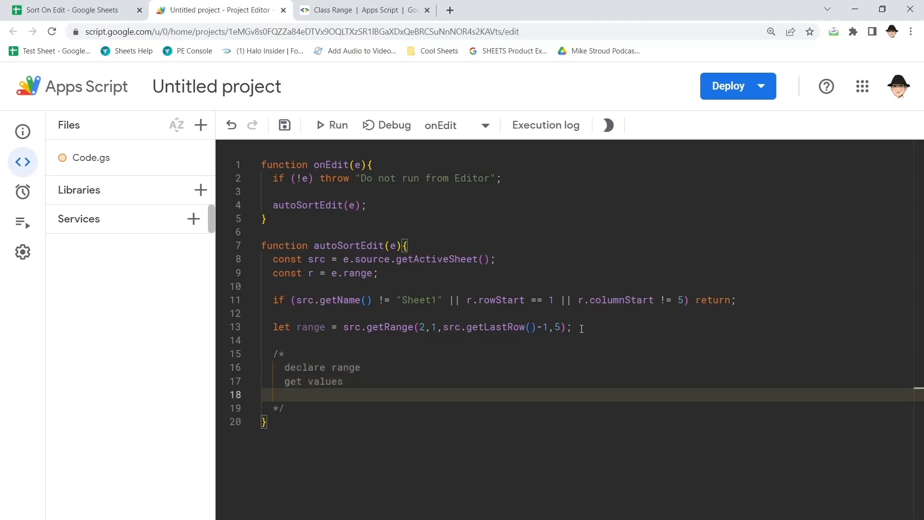
type("write a function to sort the valu")
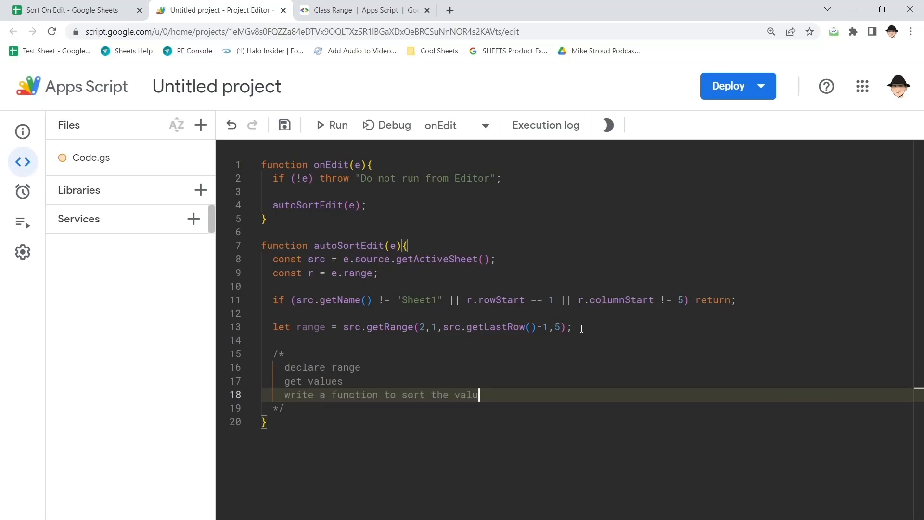
type("es")
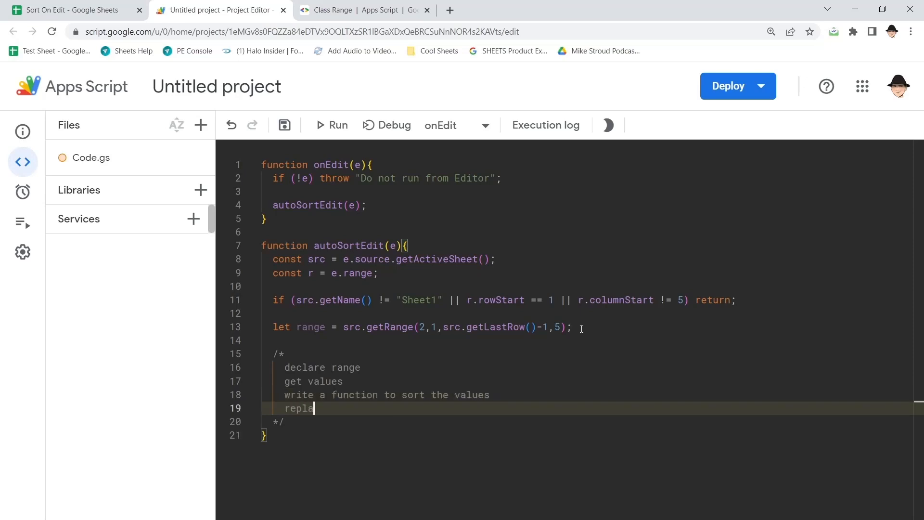
type("ce range values with sorte")
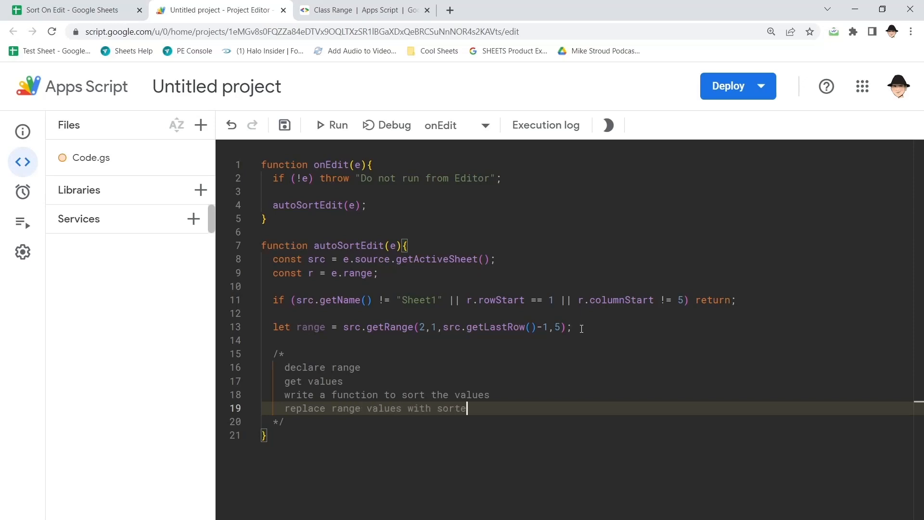
type("d values")
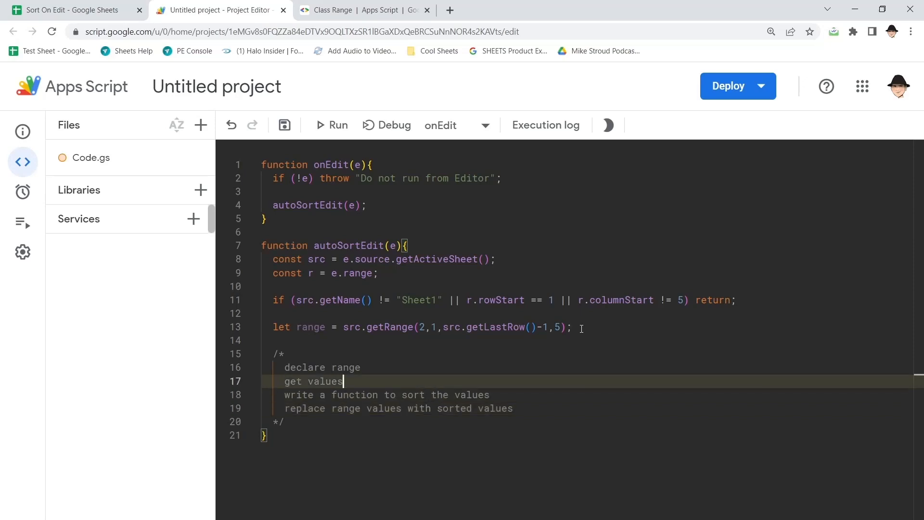
left_click(282, 353)
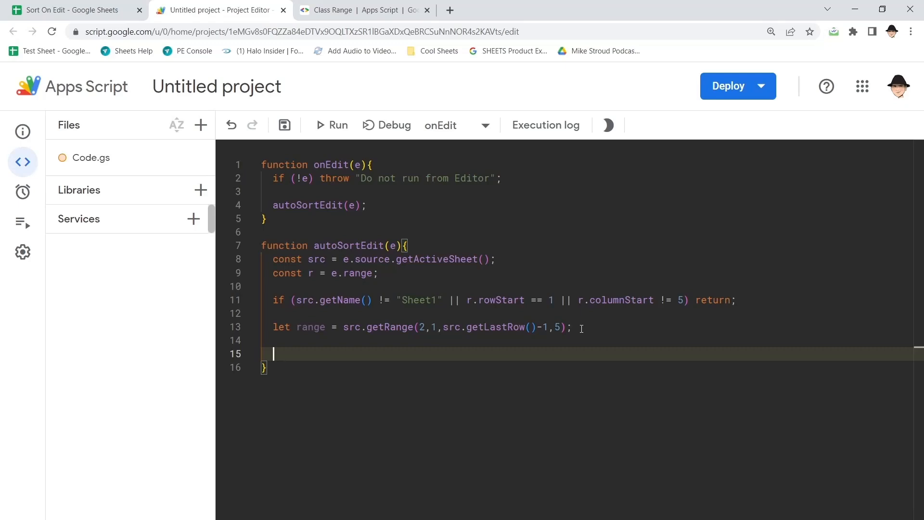
View the Class Range docs and scroll to the sort(sortSpecObj) example sort calls
left_click(364, 10)
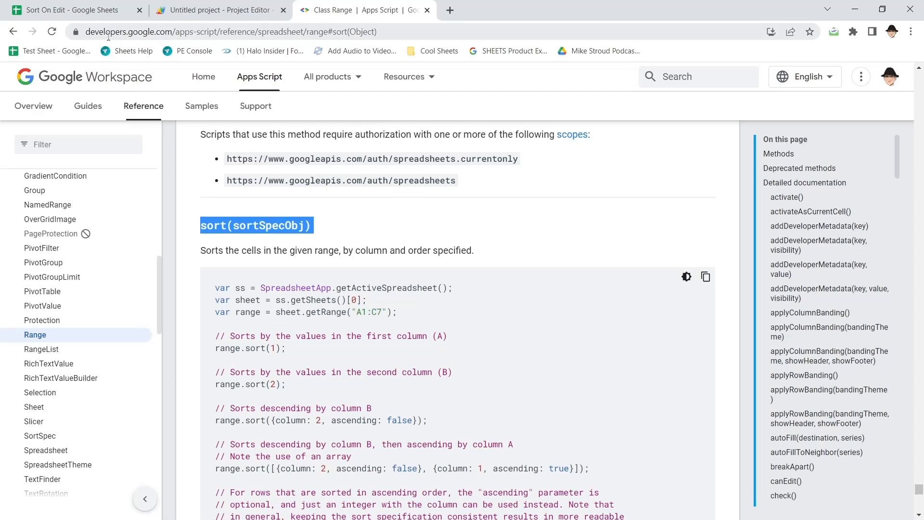
mouse_move(69, 204)
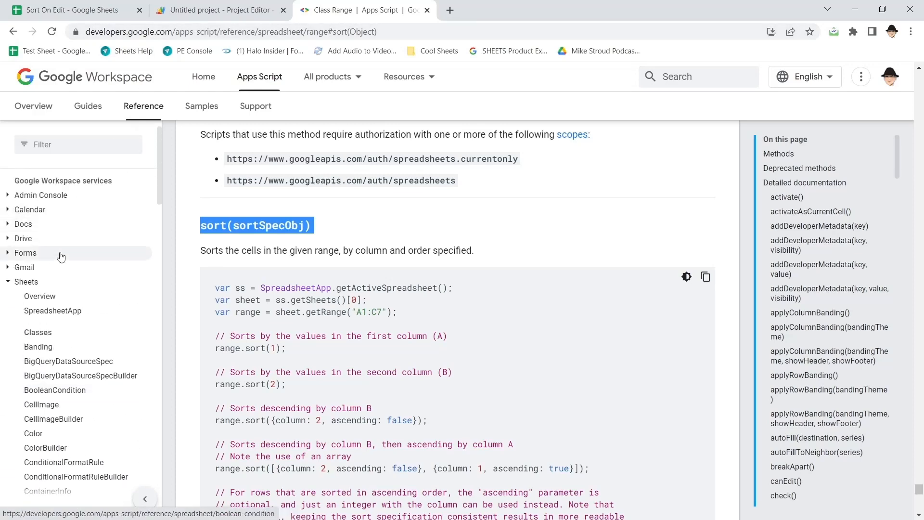
scroll("down", 3)
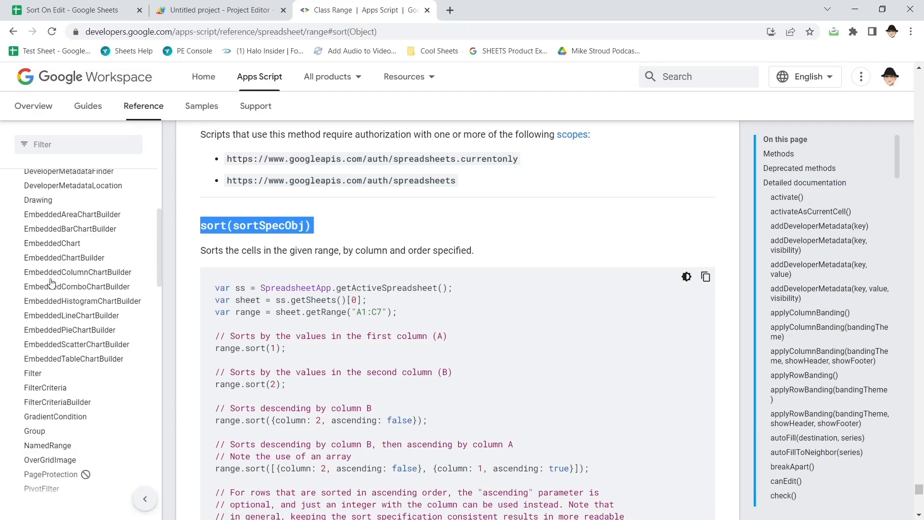
scroll("down", 3)
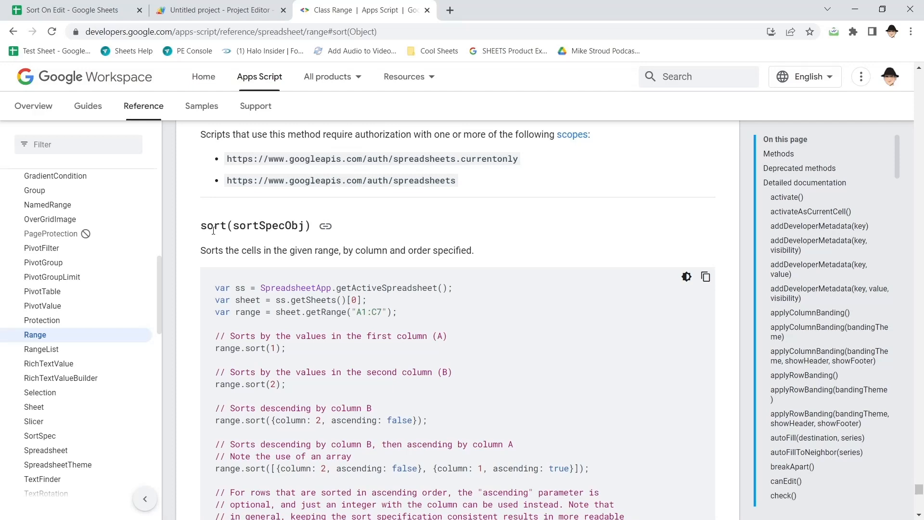
scroll("down", 3)
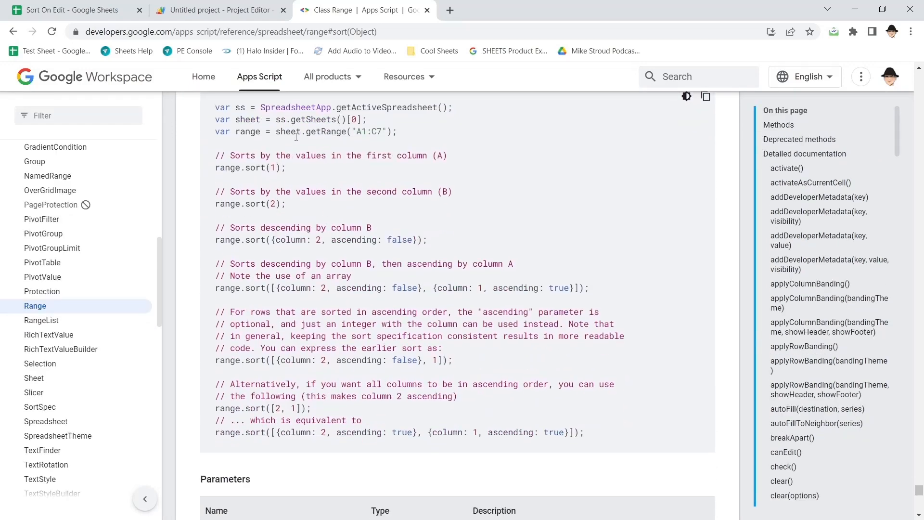
mouse_move(301, 282)
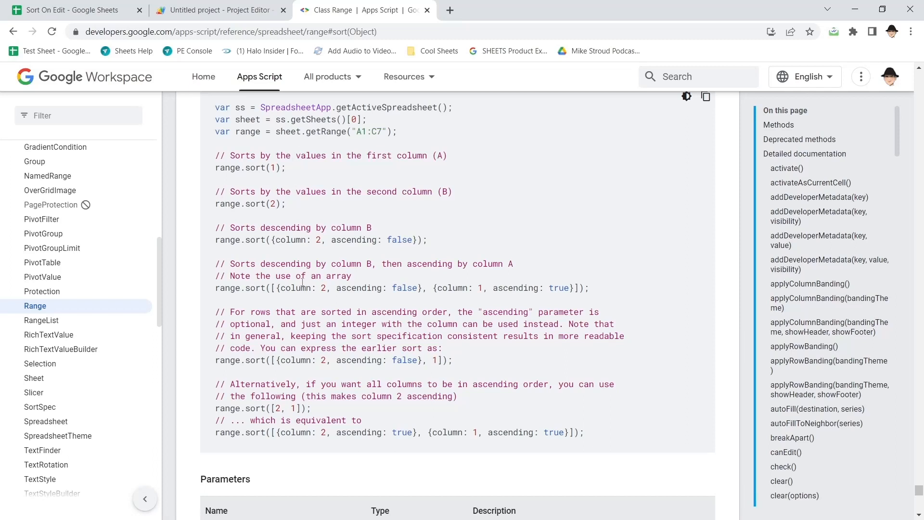
mouse_move(299, 176)
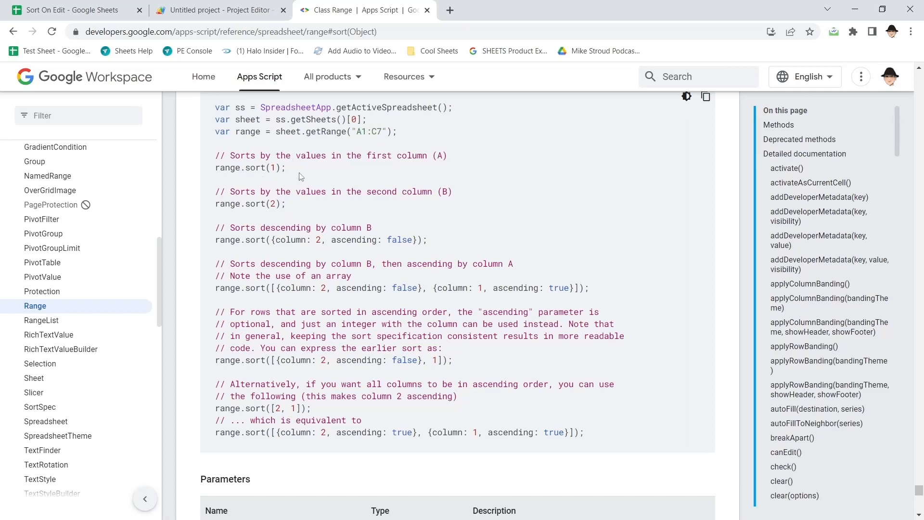
mouse_move(265, 173)
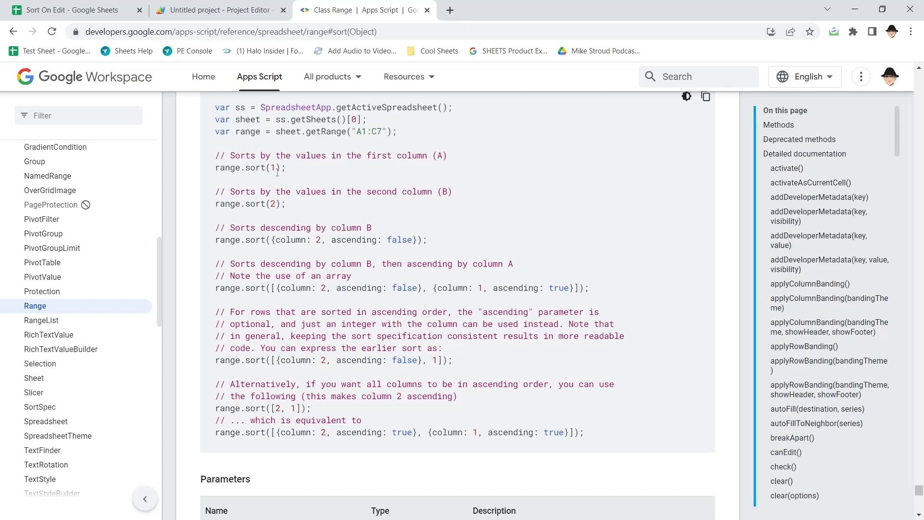
mouse_move(284, 237)
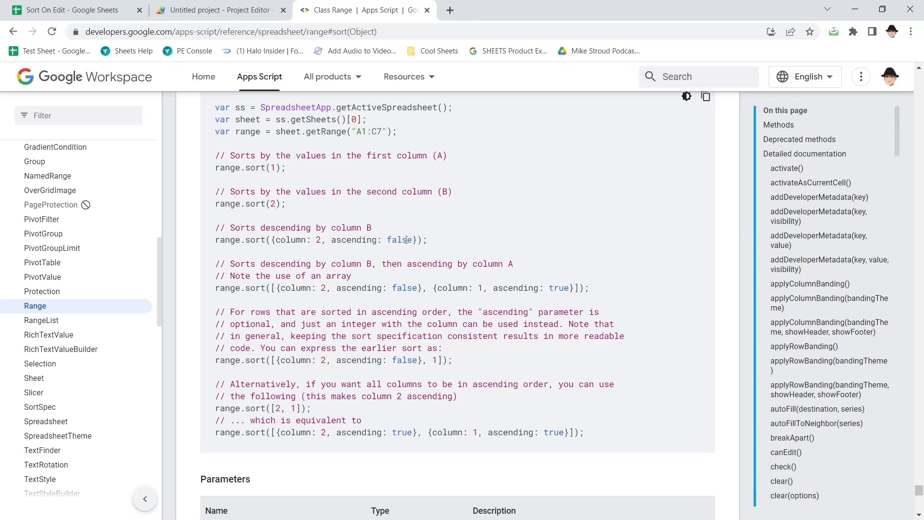
mouse_move(483, 249)
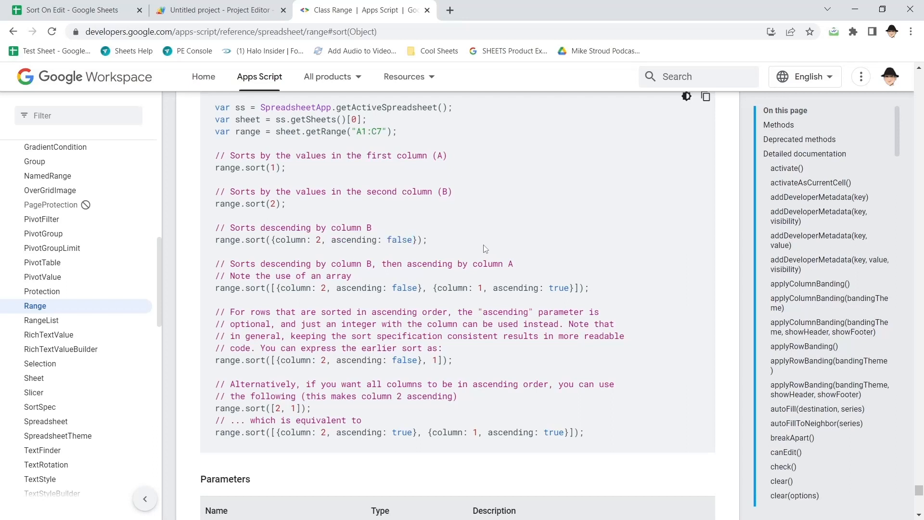
mouse_move(485, 293)
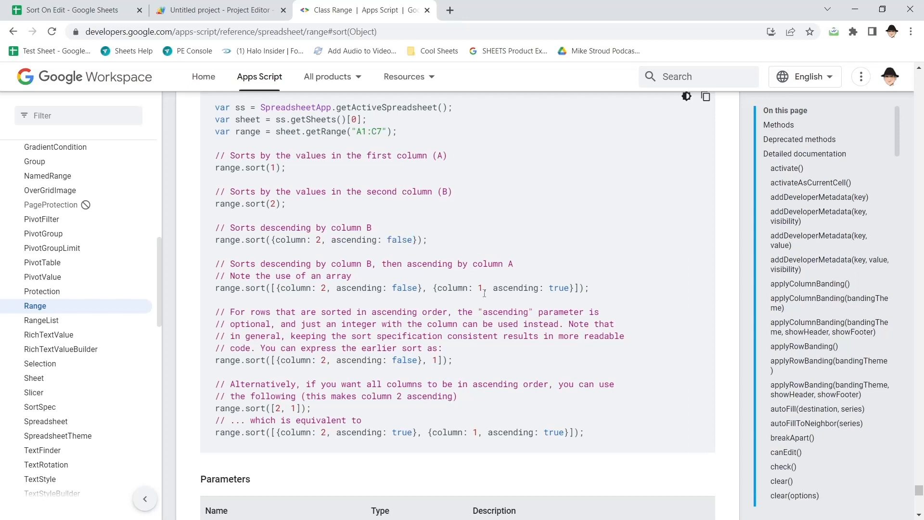
mouse_move(396, 373)
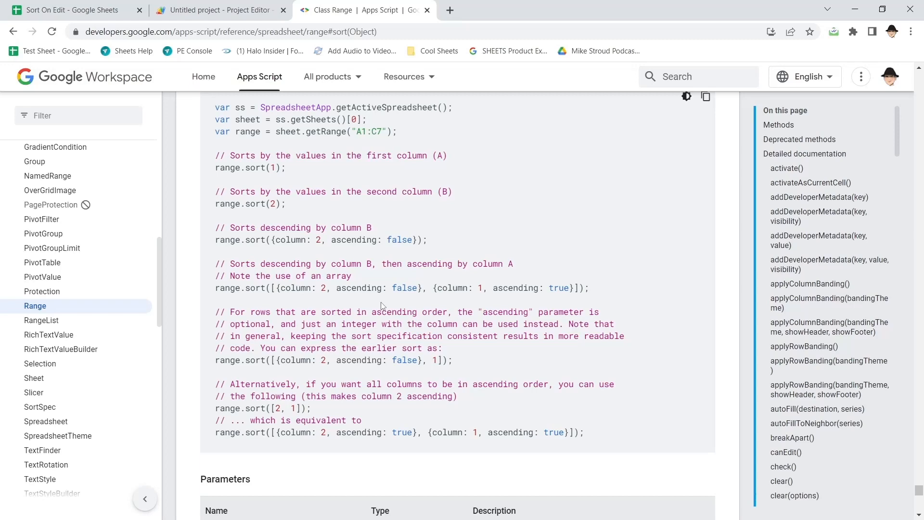
End autoSortEdit with range.sort(1), save the project and switch to the Sort On Edit spreadsheet
left_click(219, 10)
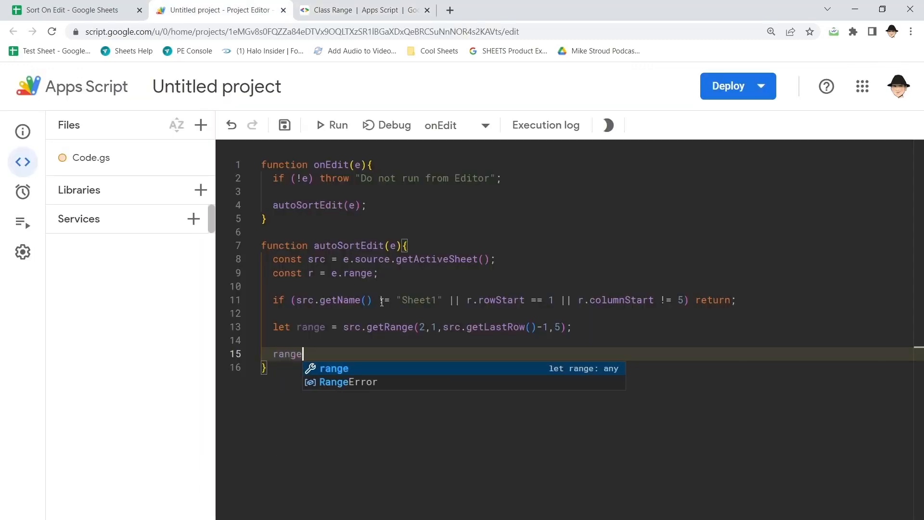
type(".sort(")
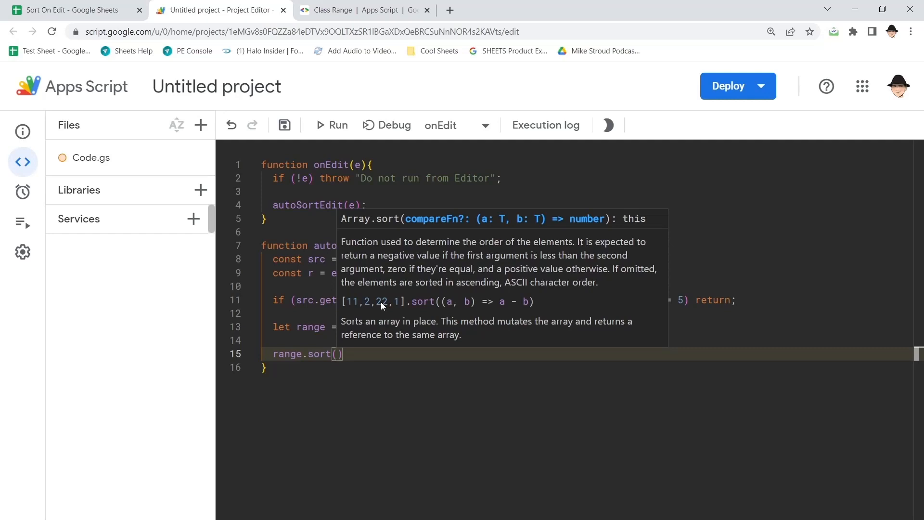
type("1")
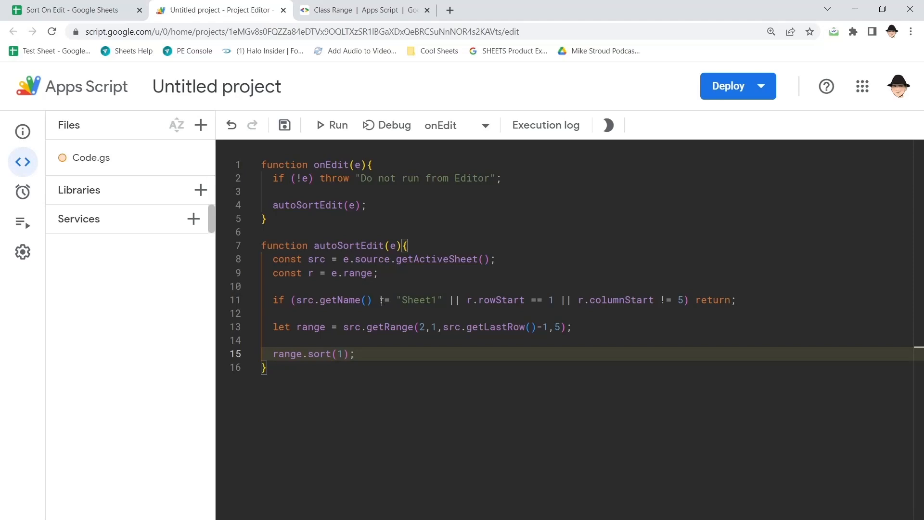
left_click(283, 125)
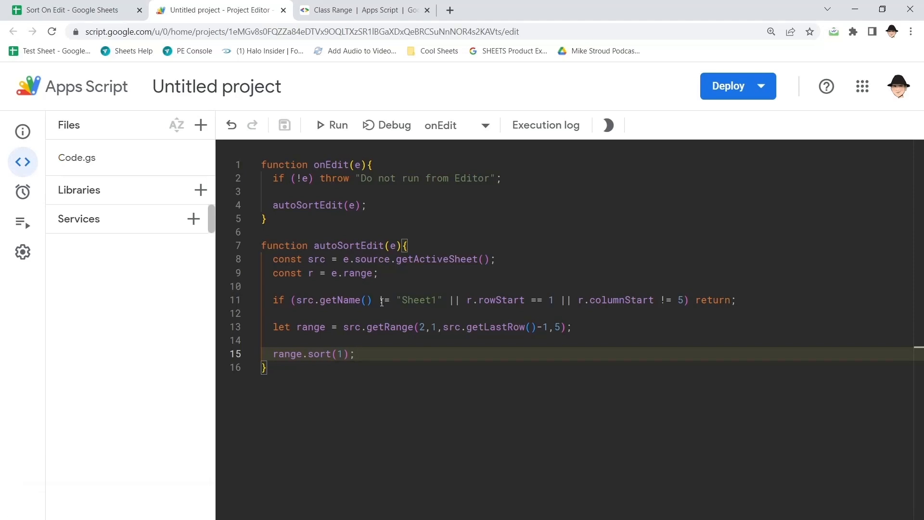
left_click(71, 10)
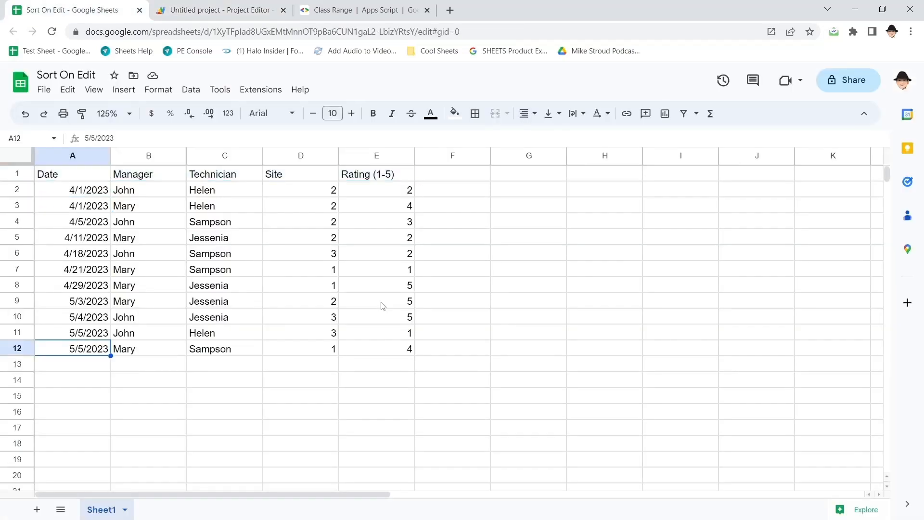
Enter a 5/2 row for John, Helen, site 2 in row 13 and watch it auto-sort into date order
left_click(72, 364)
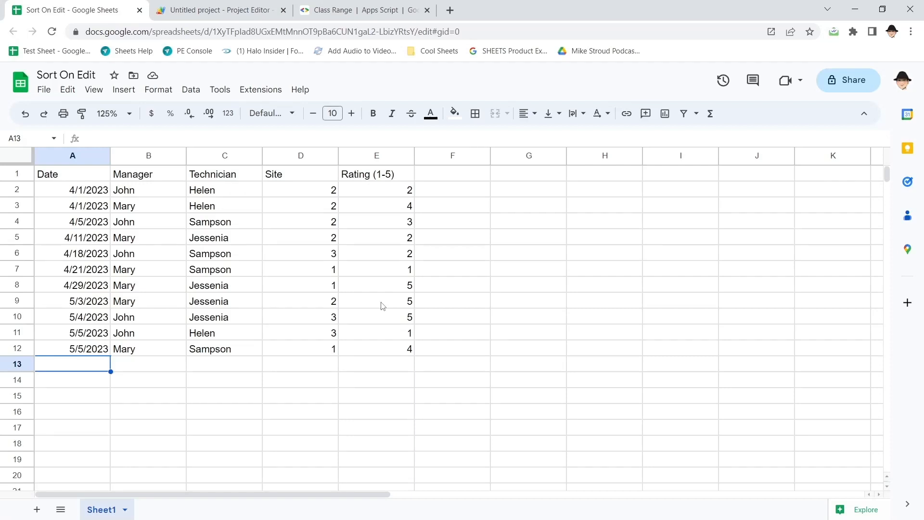
type("5")
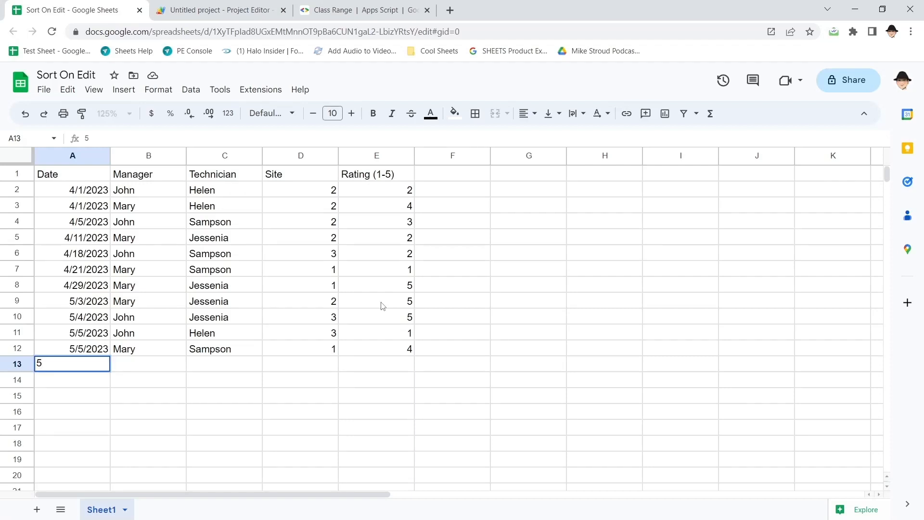
type("/2")
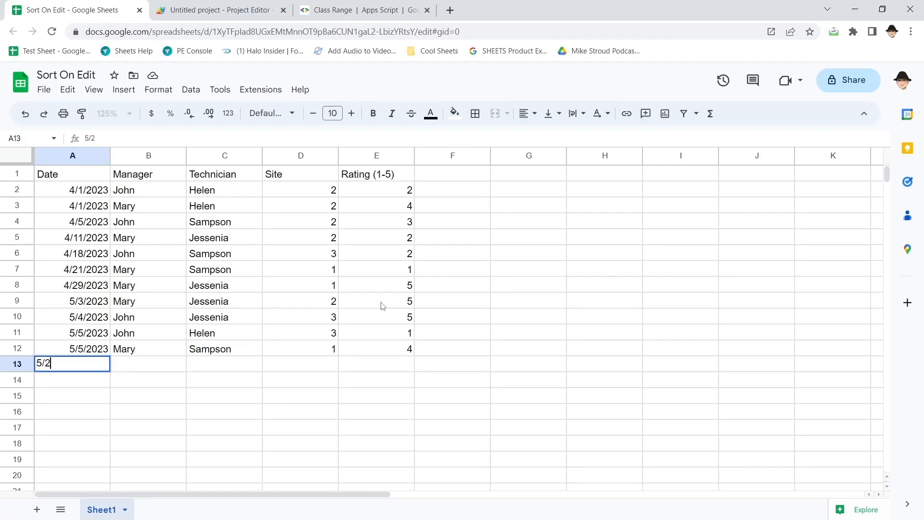
key("Tab")
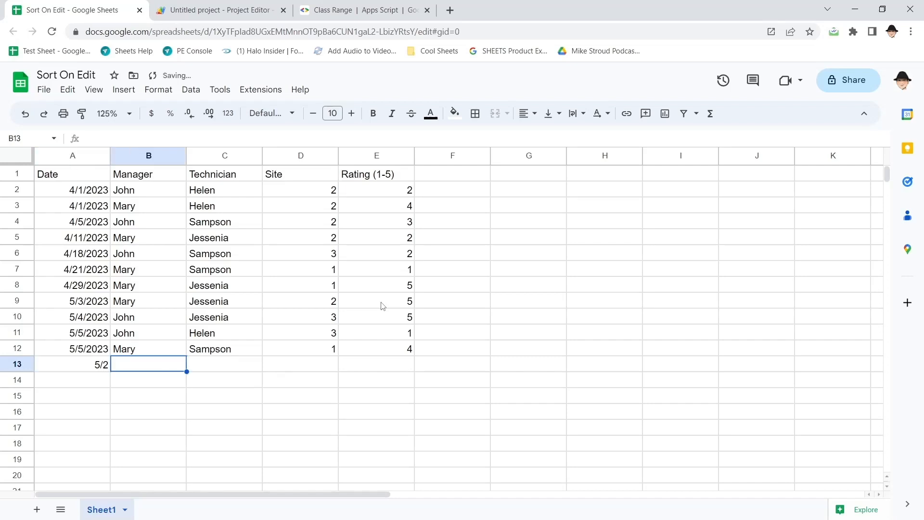
type("John")
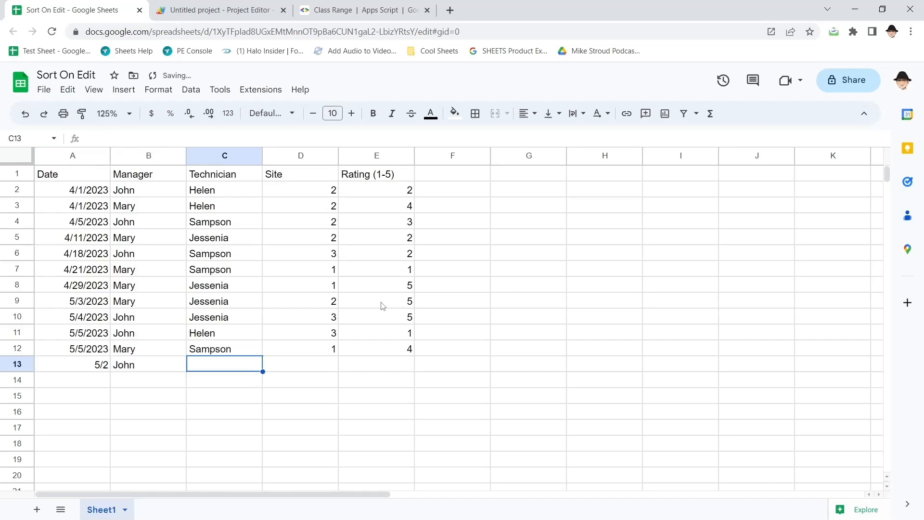
type("Helen")
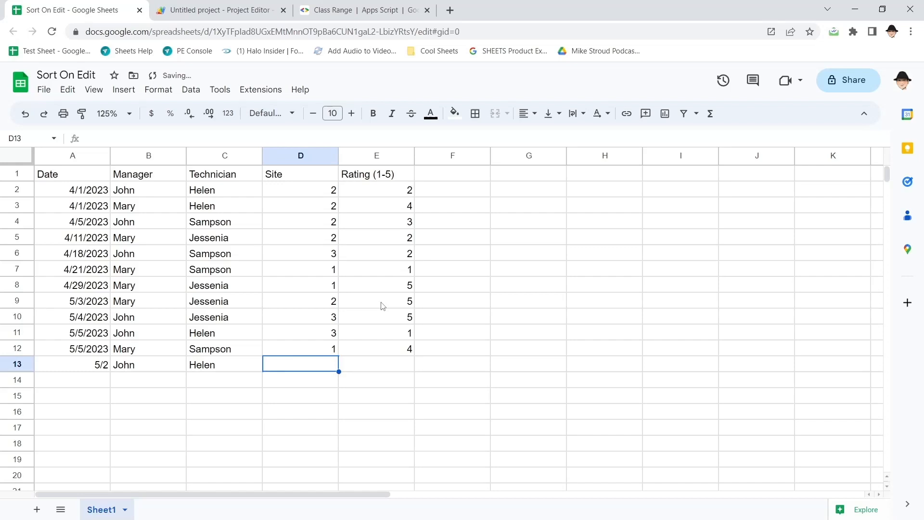
type("2")
left_click(377, 364)
type("4")
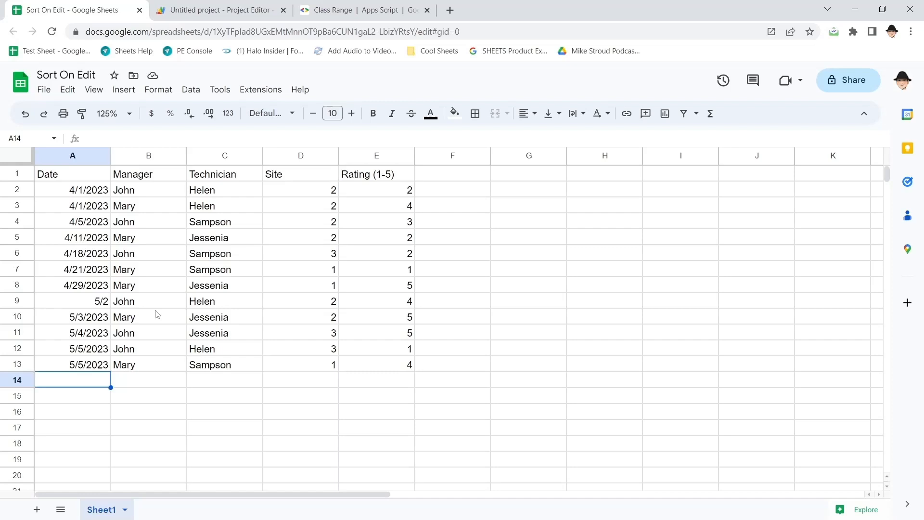
mouse_move(88, 354)
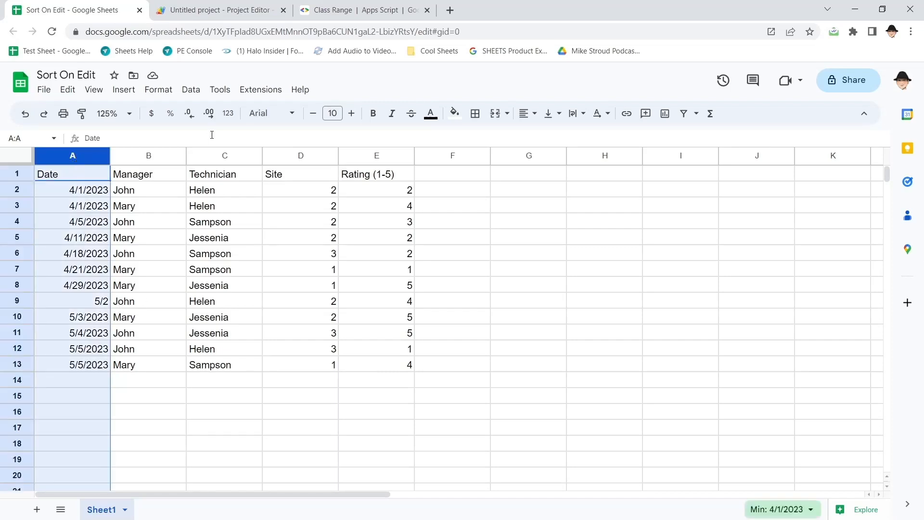
Enter a 4/22/2023 row for Mary, Jessenia, 1, 2 in row 14, confirm it sorts above 4/29, and return to the editor
left_click(227, 113)
type("4/22/2023")
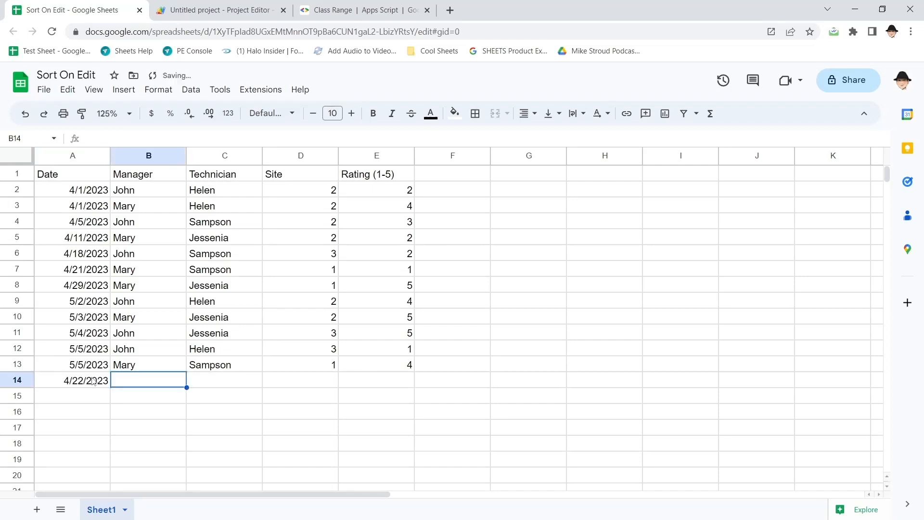
left_click(72, 381)
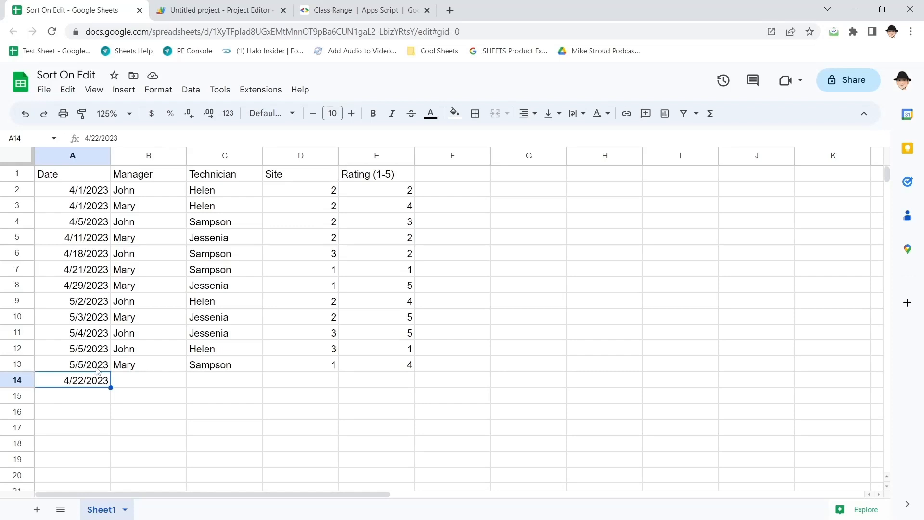
left_click(148, 380)
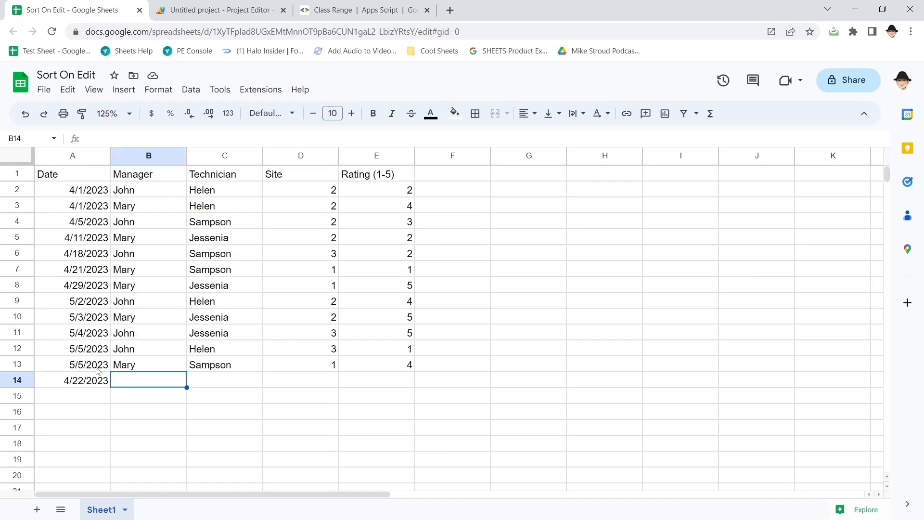
type("Mary")
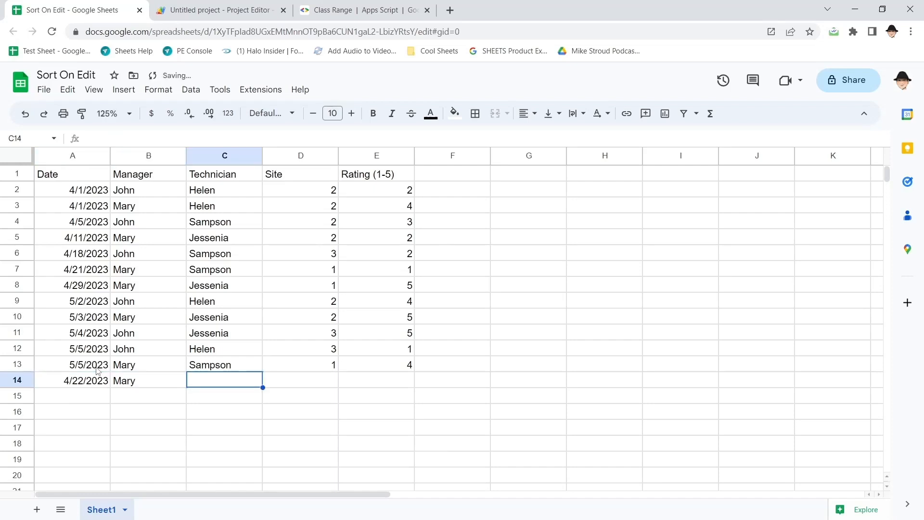
type("Jessenia")
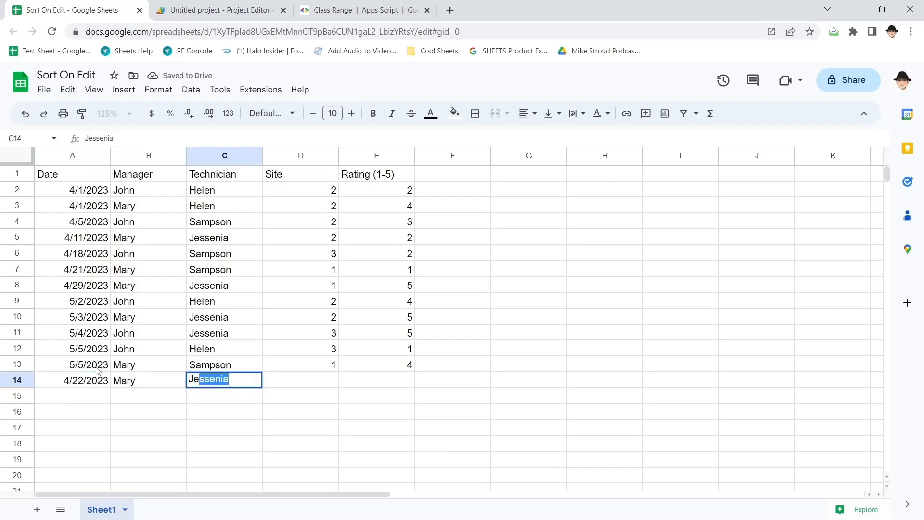
type("1")
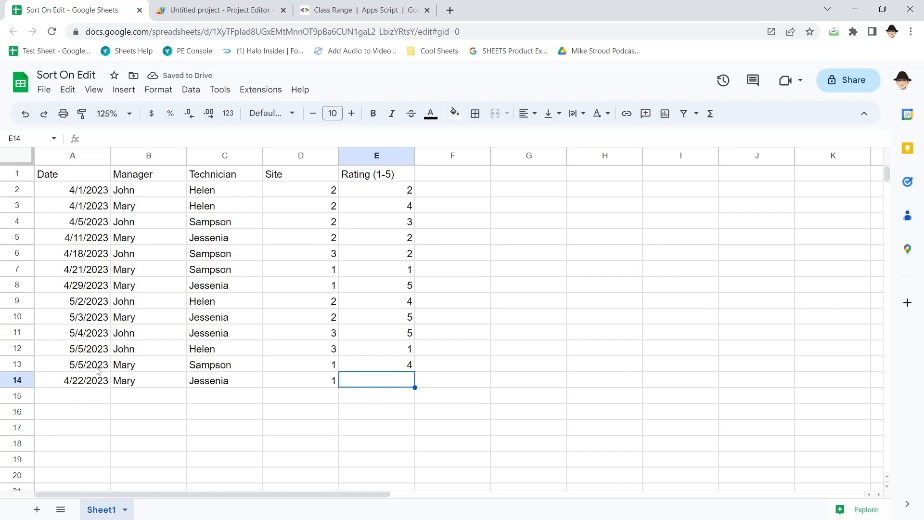
type("2")
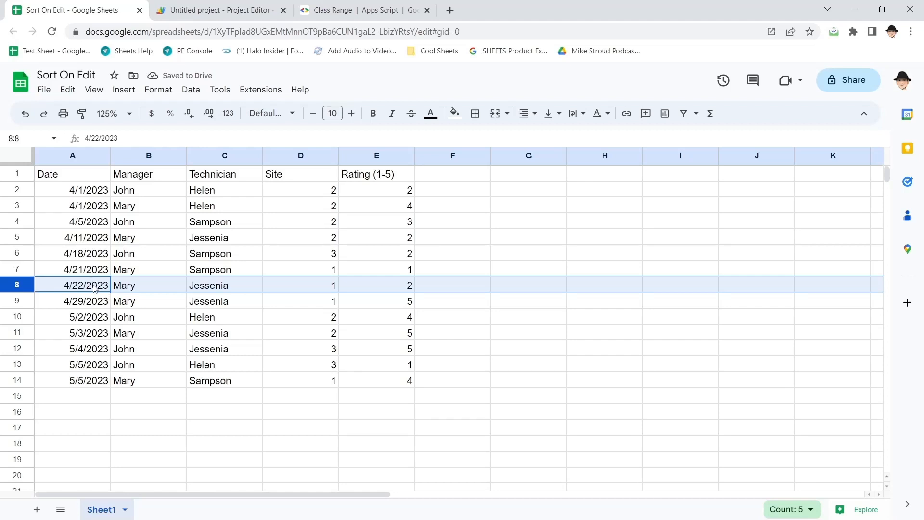
left_click(72, 300)
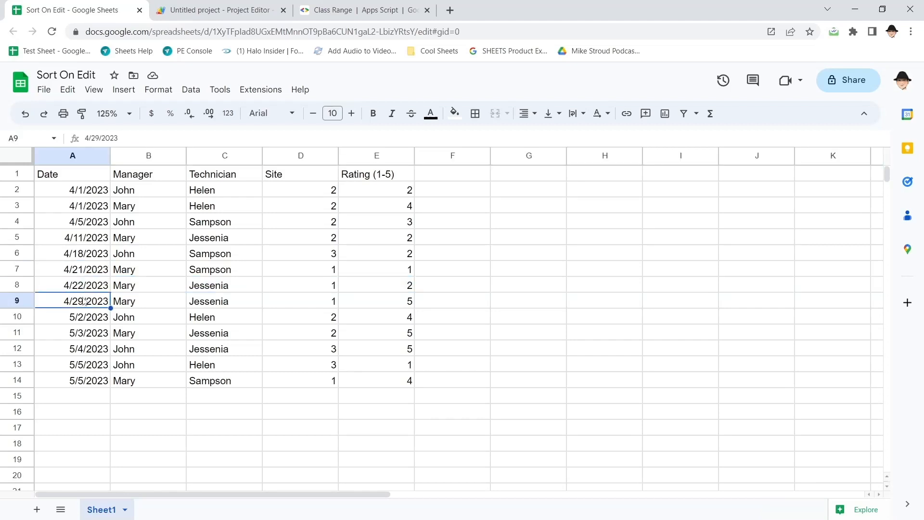
left_click(218, 9)
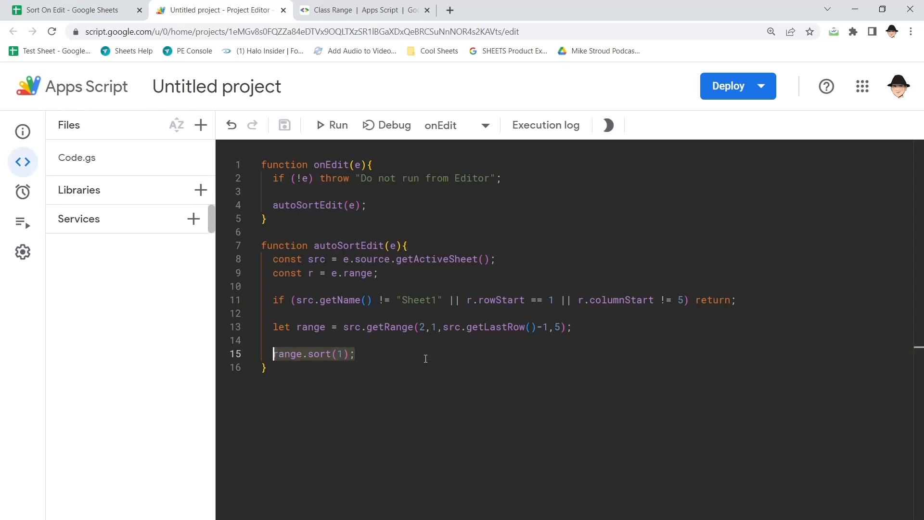
Review autoSortEdit and its onEdit call, then return to the date-sorted Sort On Edit sheet
left_click(407, 246)
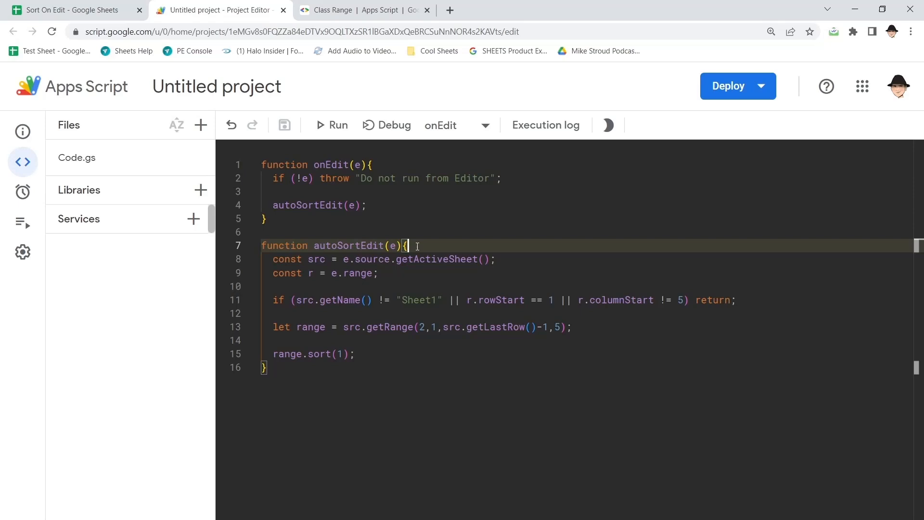
left_click(303, 205)
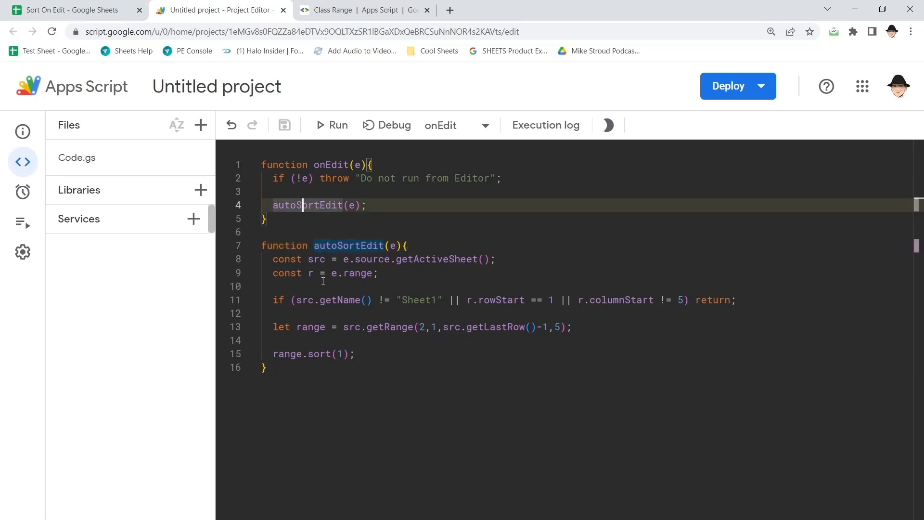
mouse_move(461, 348)
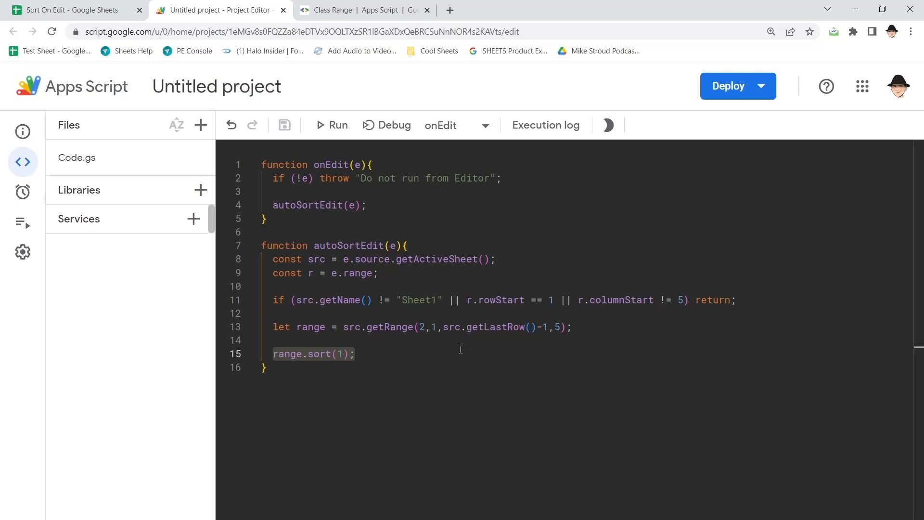
left_click(71, 10)
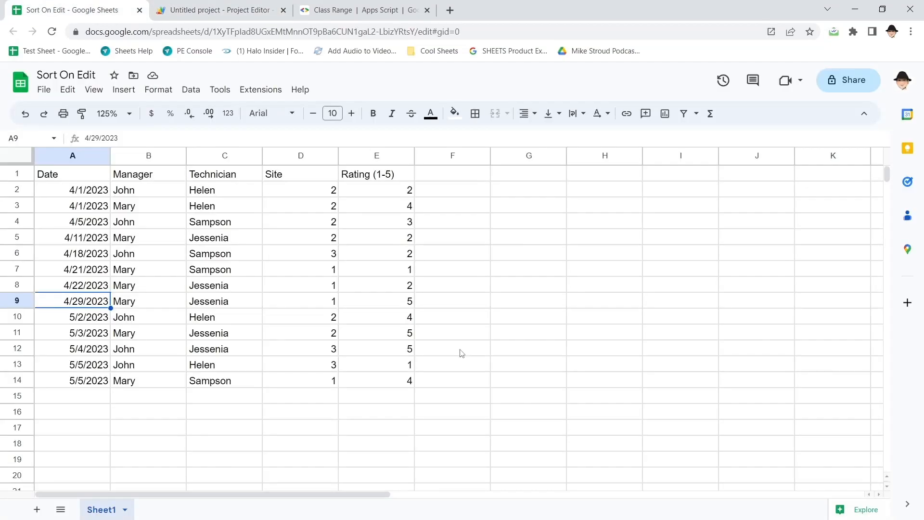
mouse_move(321, 282)
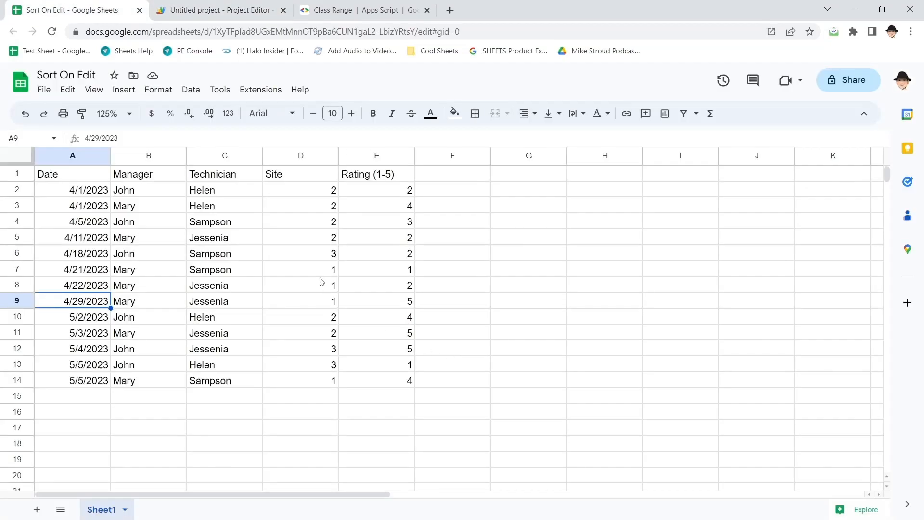